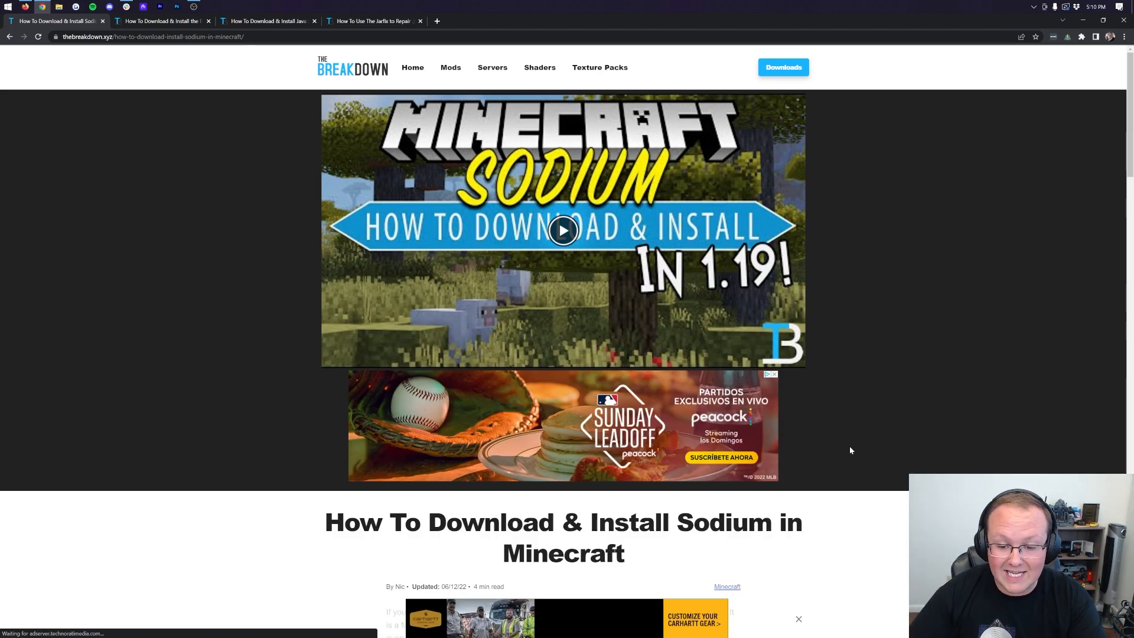
Scroll the Sodium guide and follow its download link to the CurseForge Sodium page.
scroll("down", 3)
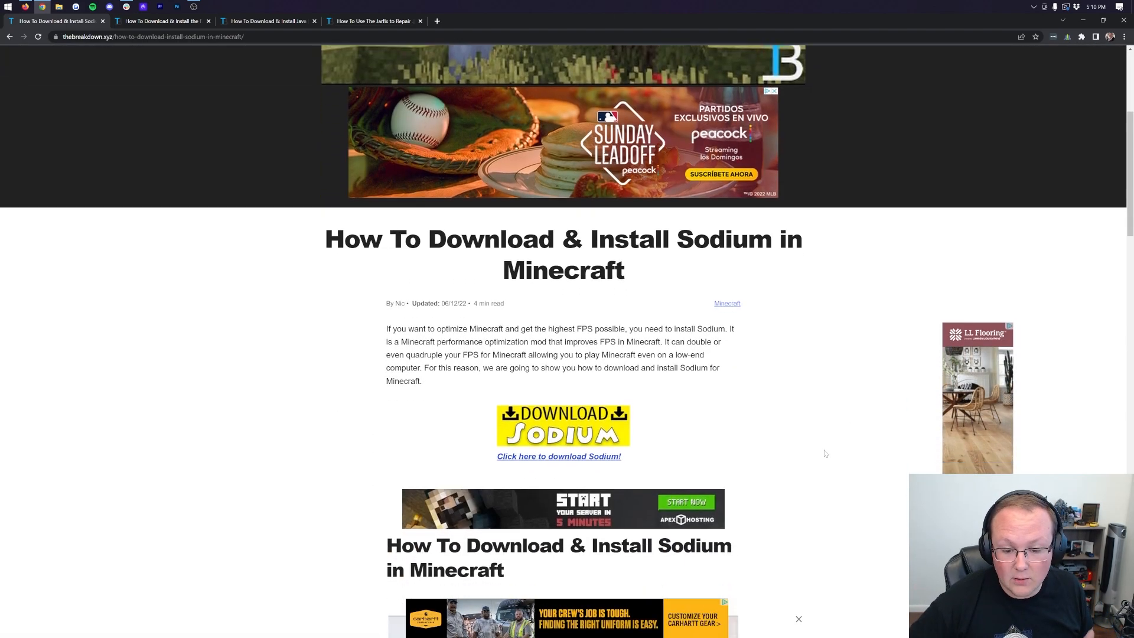
scroll("down", 3)
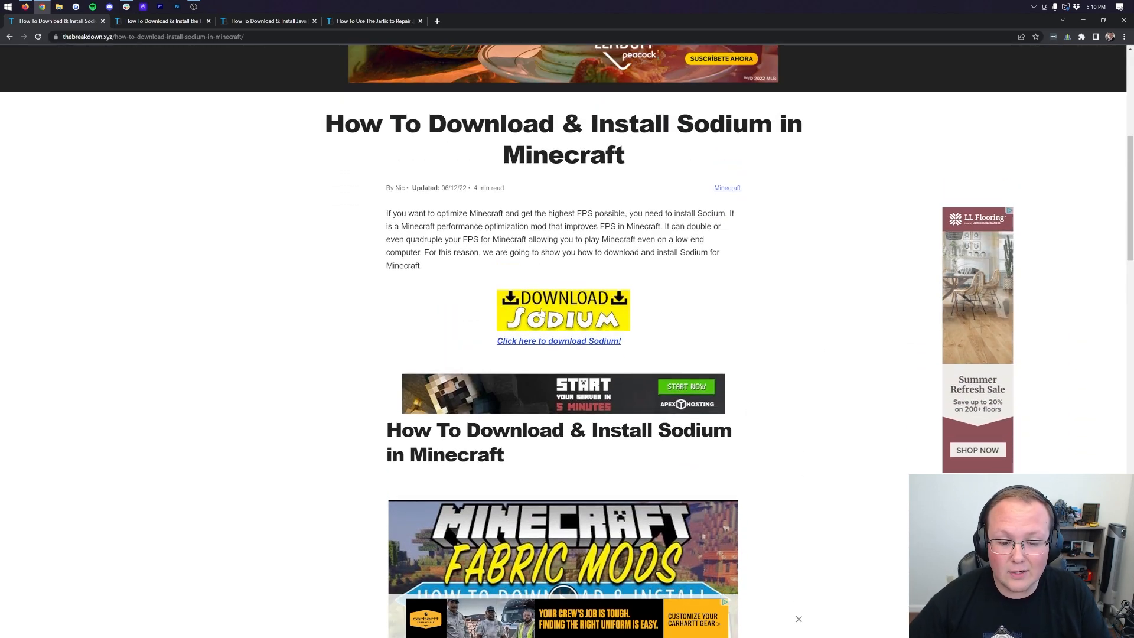
left_click(558, 341)
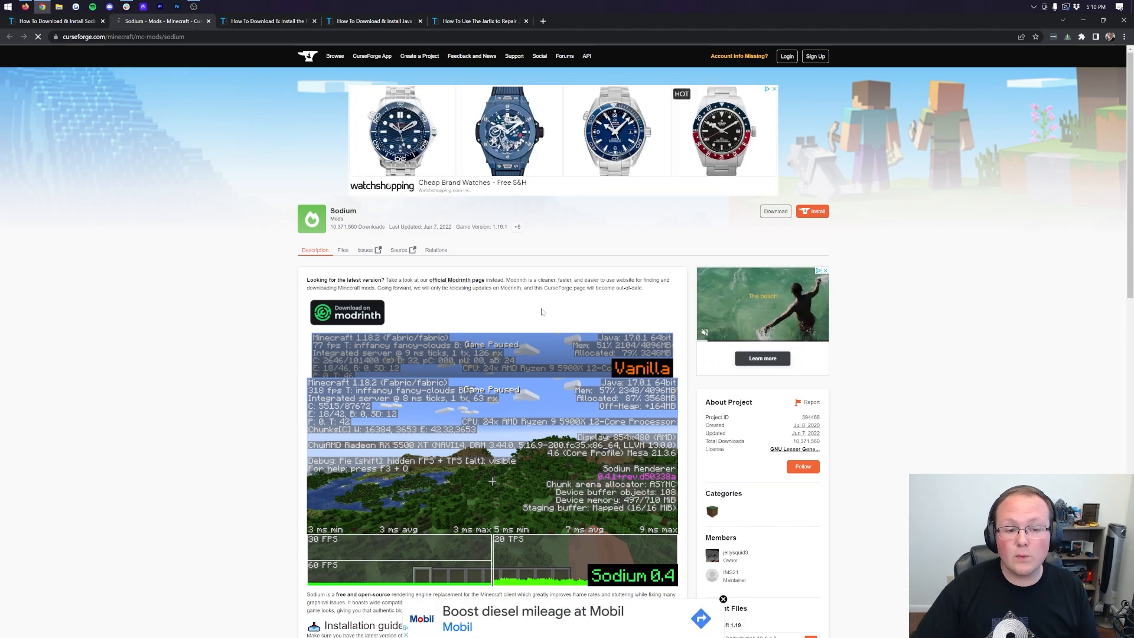
Download the Minecraft 1.19 Sodium file from CurseForge's Recent Files list.
scroll("down", 3)
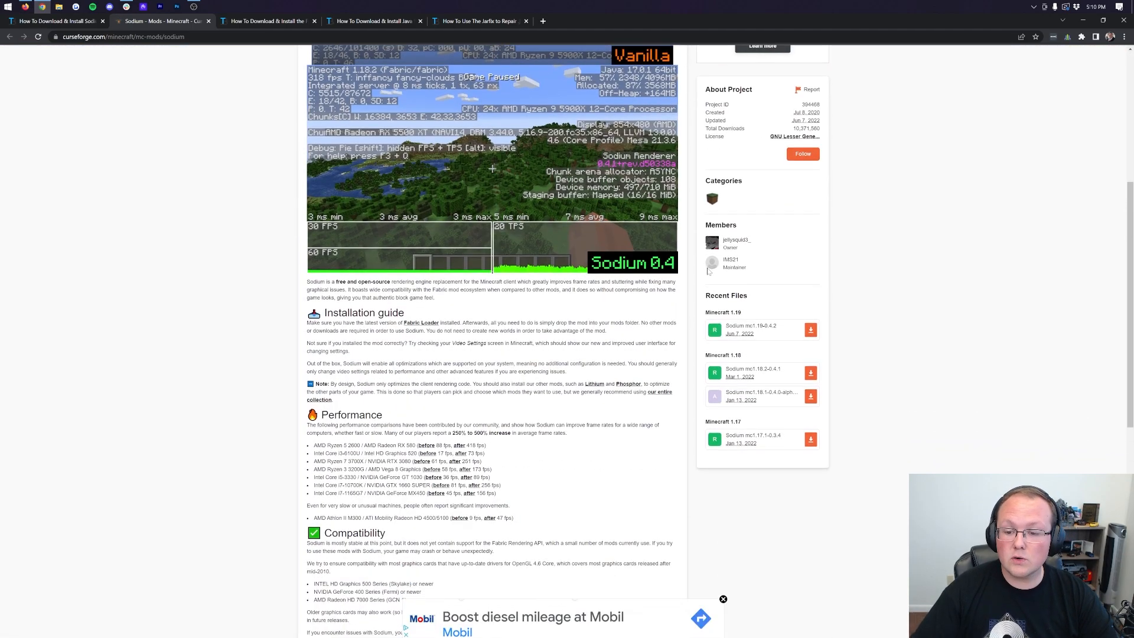
scroll("down", 3)
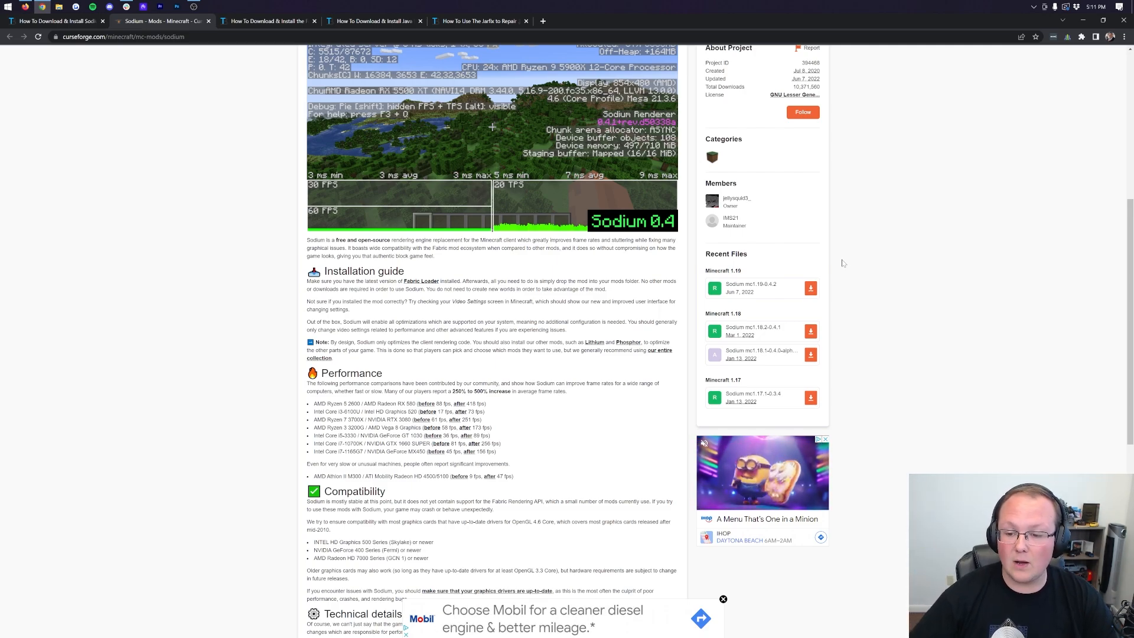
mouse_move(770, 314)
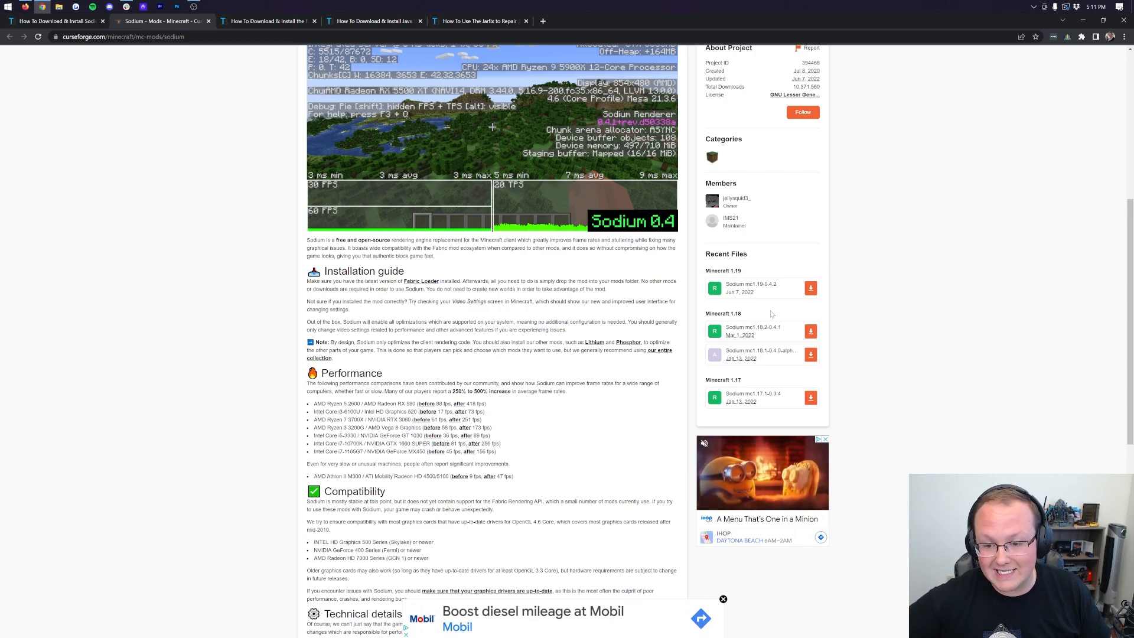
left_click(810, 287)
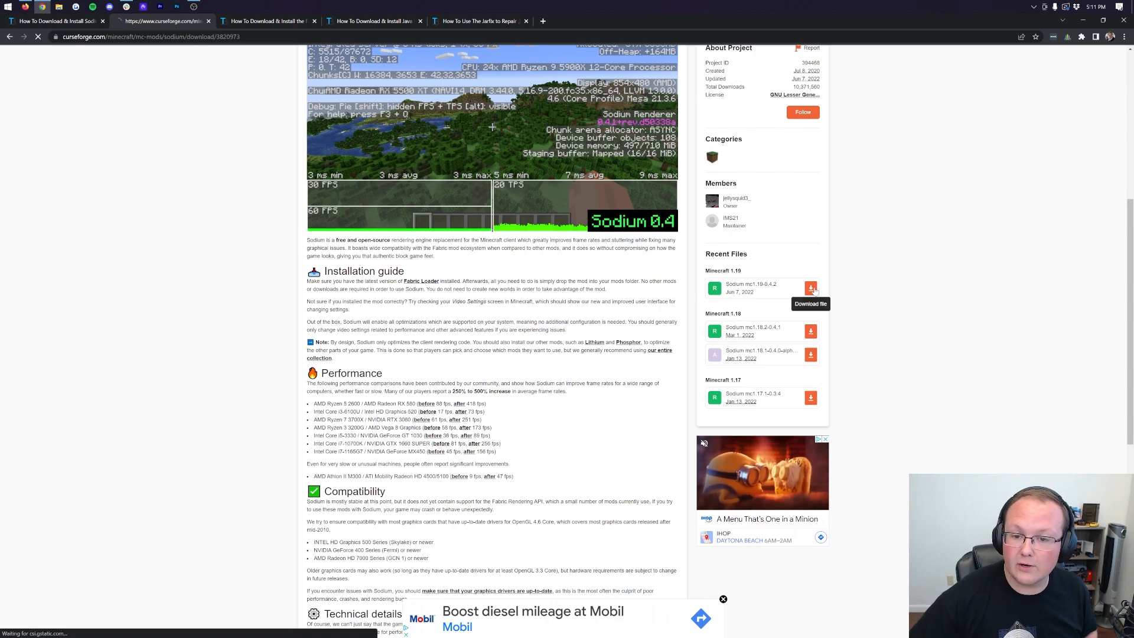
left_click(810, 287)
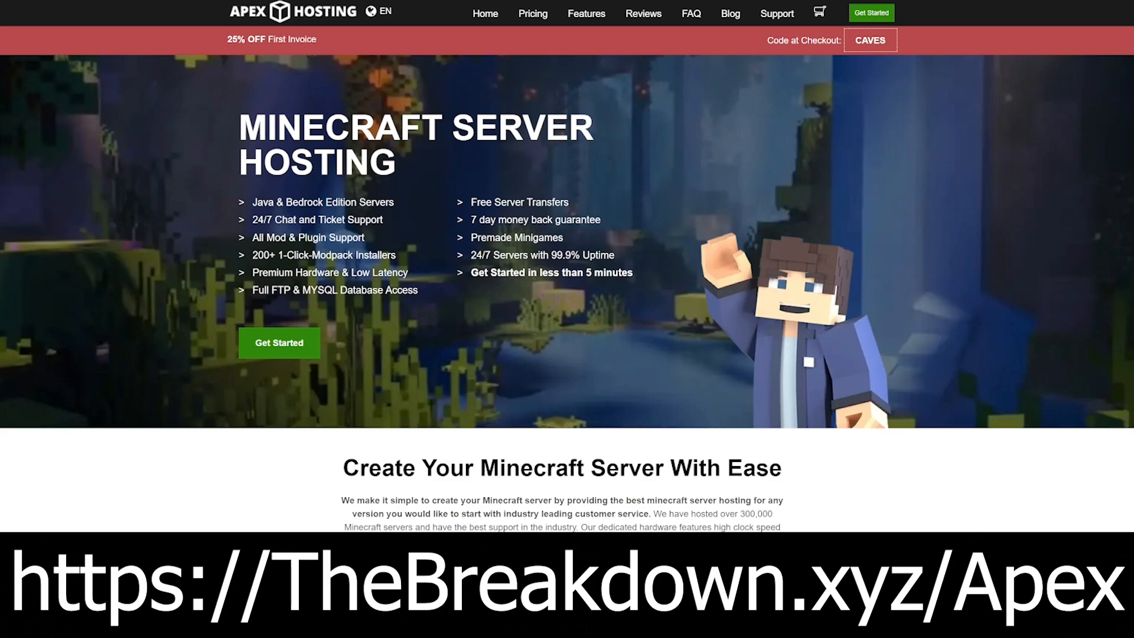
mouse_move(66, 254)
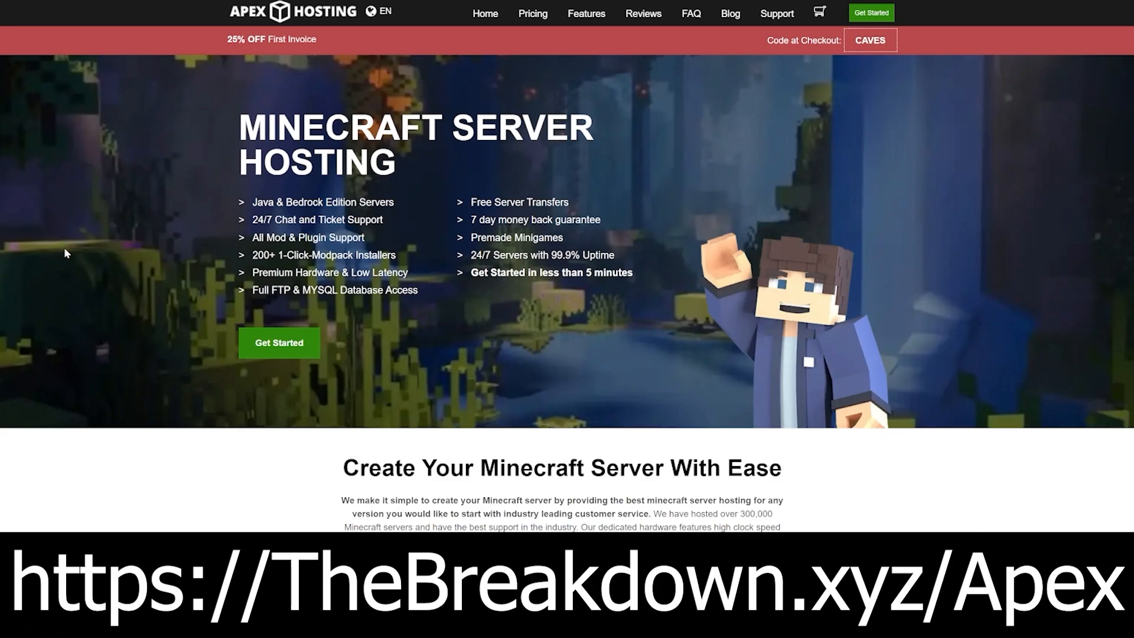
mouse_move(249, 226)
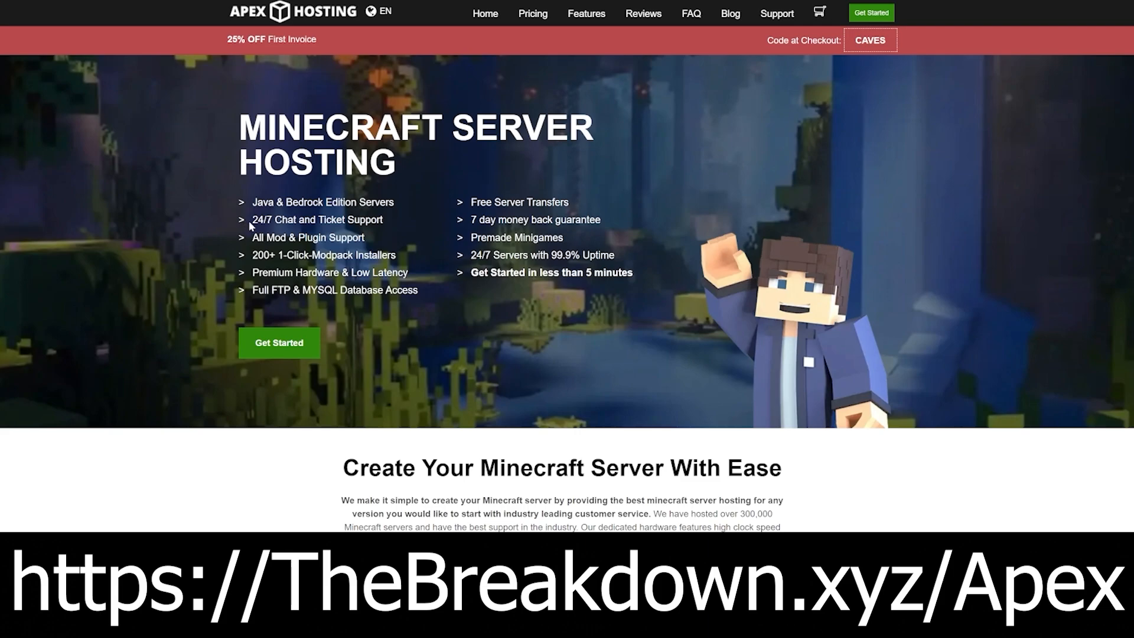
double_click(316, 220)
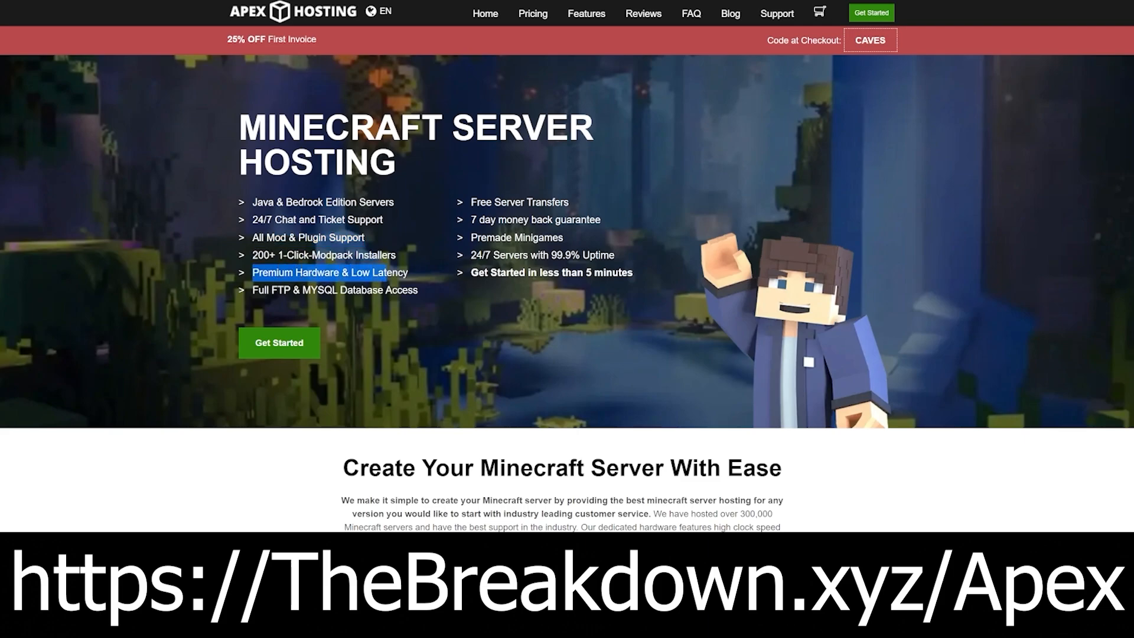
mouse_move(461, 289)
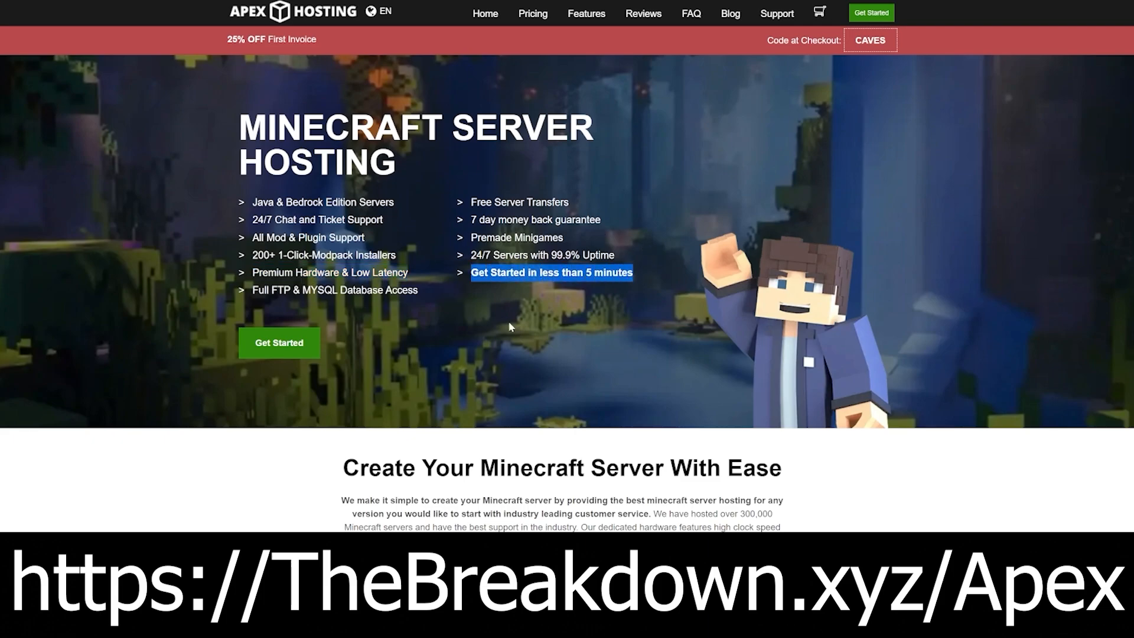
scroll("down", 3)
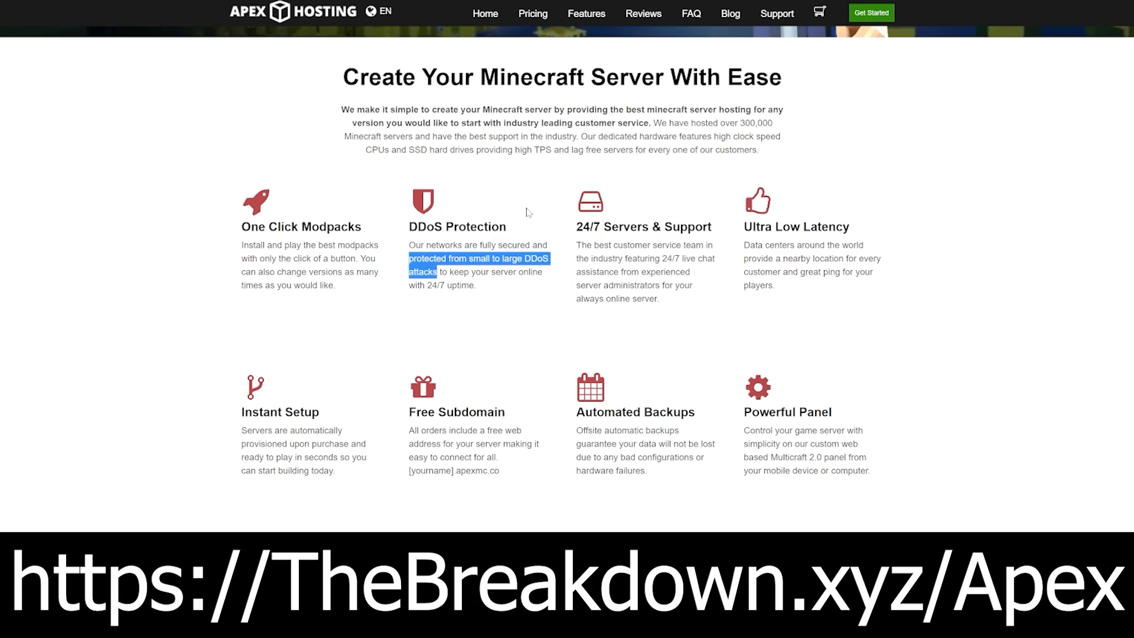
left_click(677, 339)
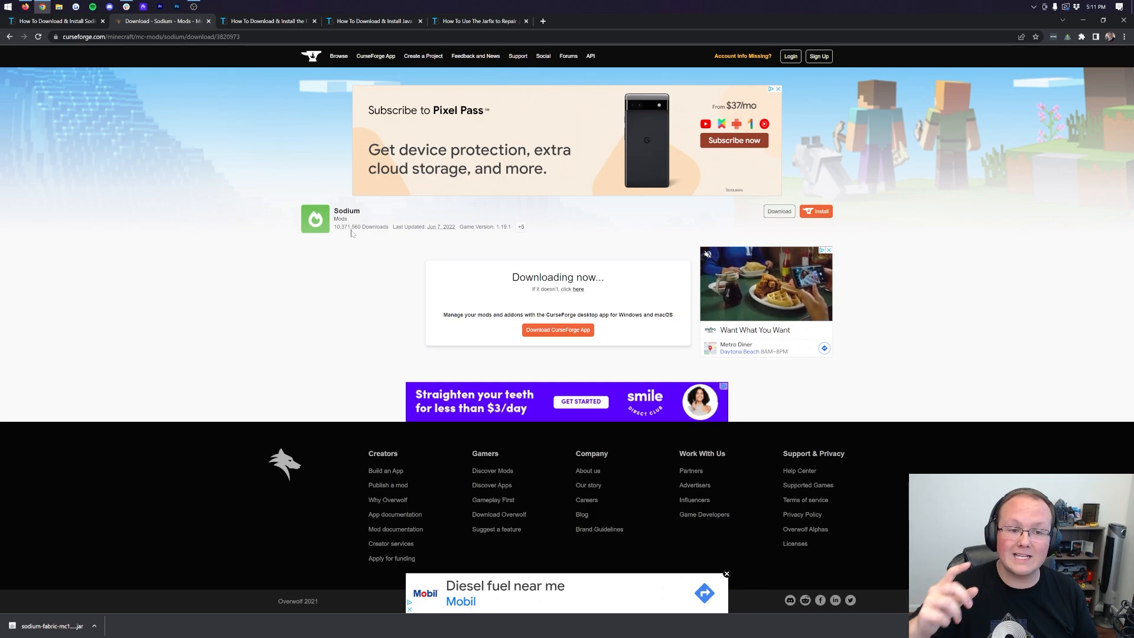
Switch to the Fabric Mod Loader guide and scroll down to its download link.
left_click(267, 20)
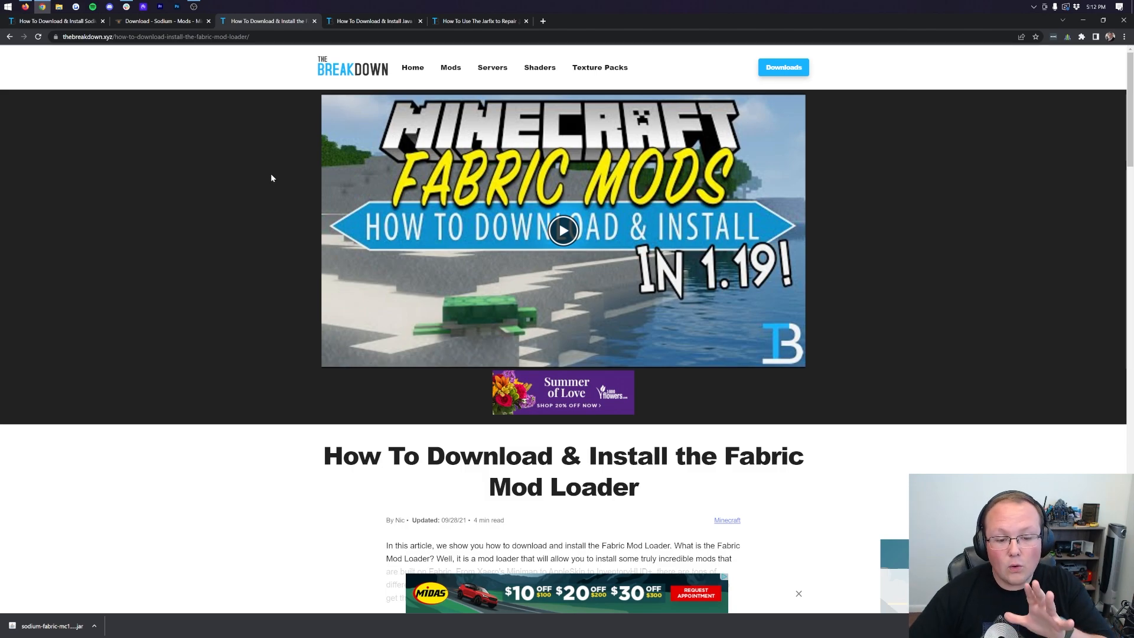
scroll("down", 3)
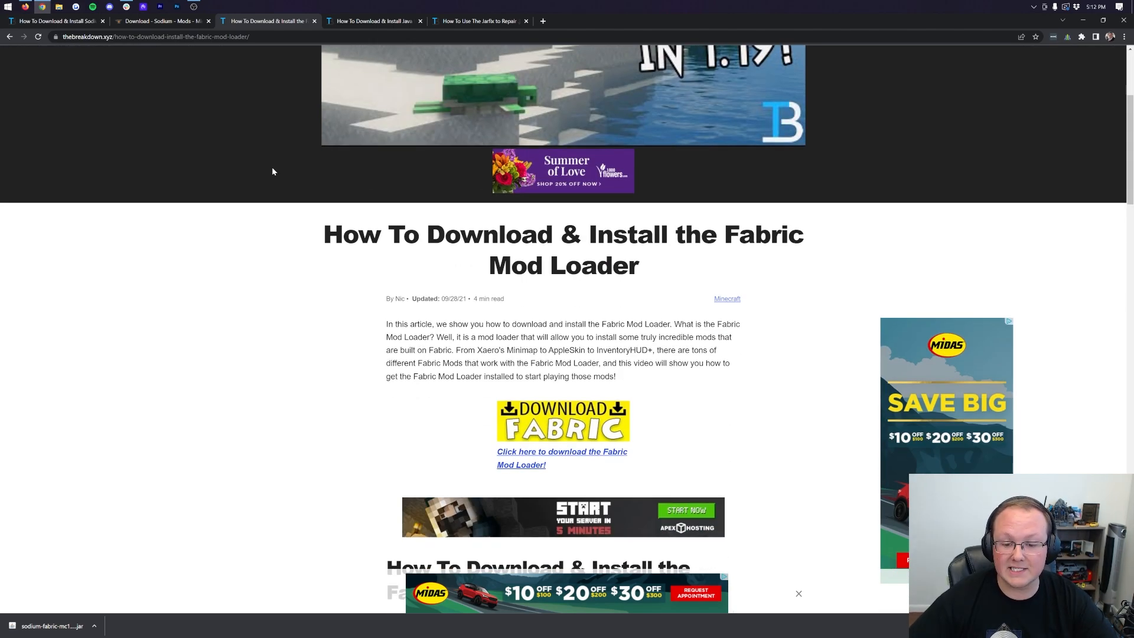
scroll("down", 3)
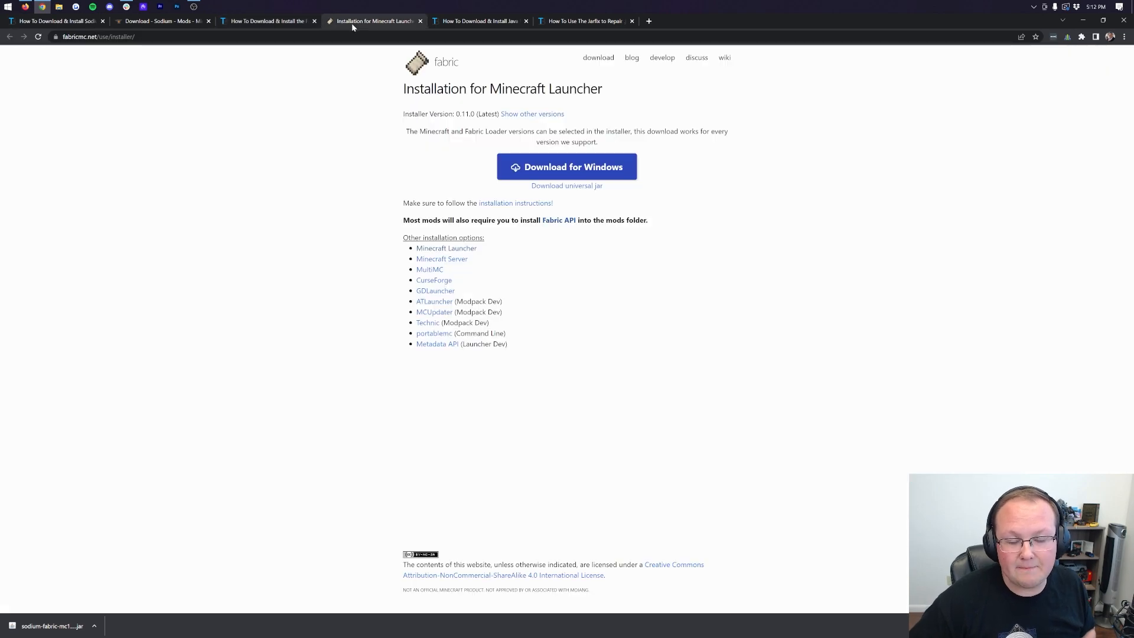
mouse_move(579, 213)
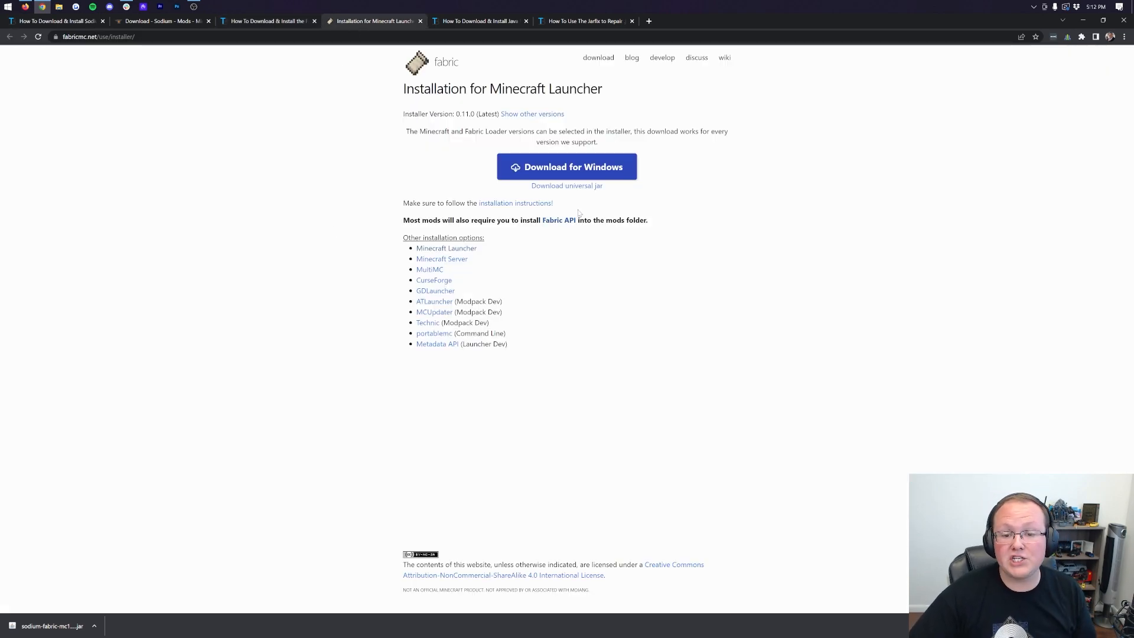
mouse_move(566, 186)
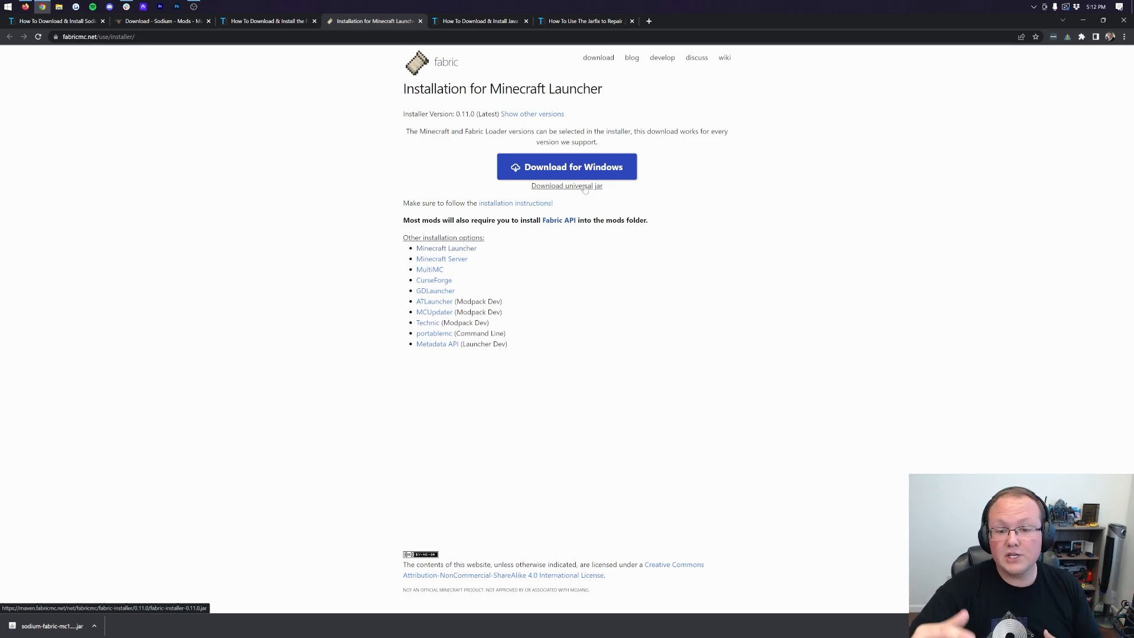
Download the Fabric installer 0.11.0 universal jar and return to the Java guide.
left_click(567, 185)
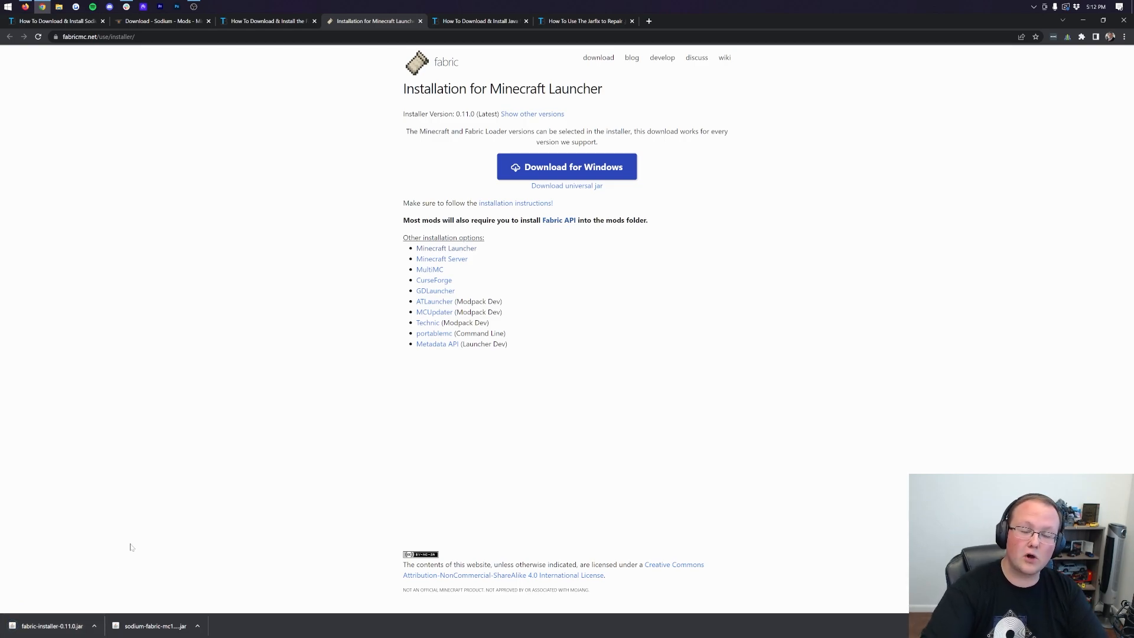
mouse_move(125, 468)
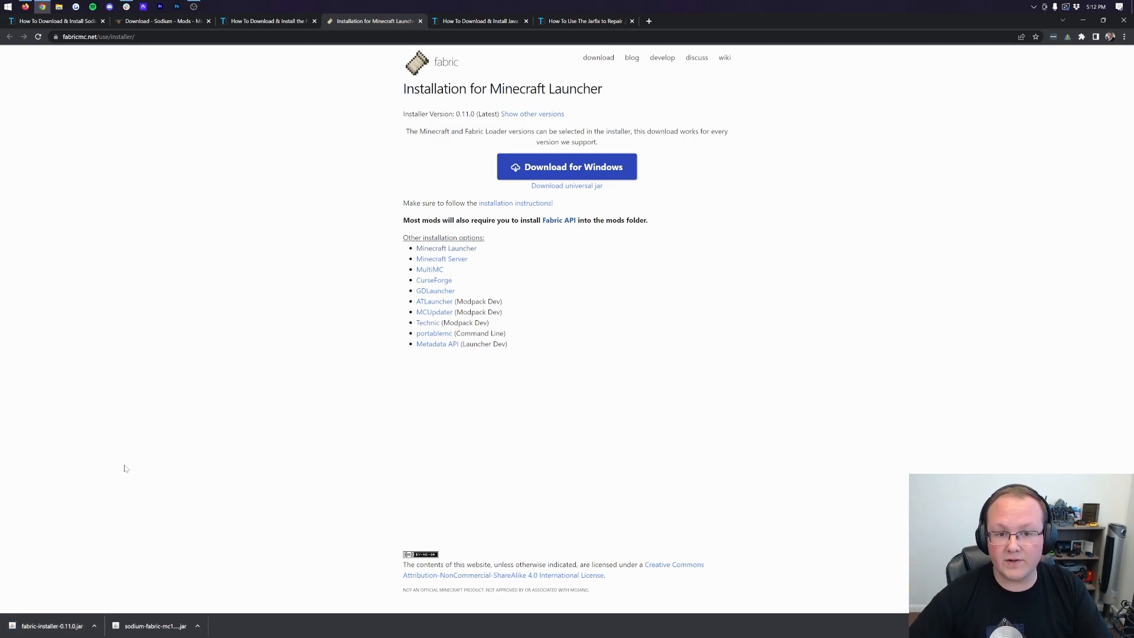
left_click(480, 20)
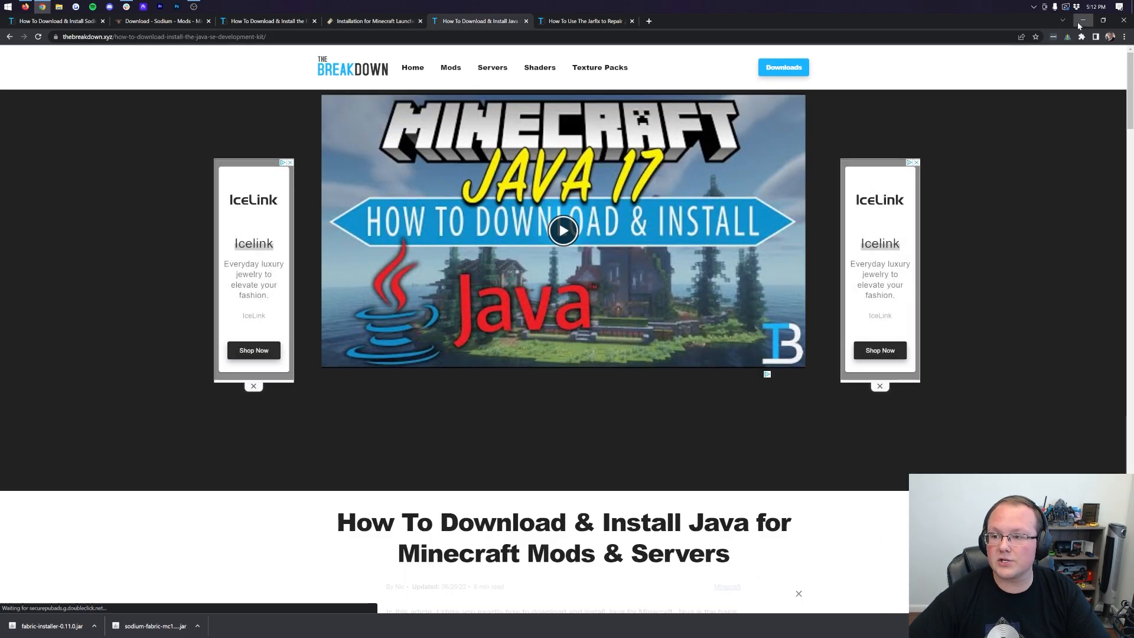
Minimize Chrome and open the Downloads folder via a Start menu 'downloads' search.
left_click(1083, 20)
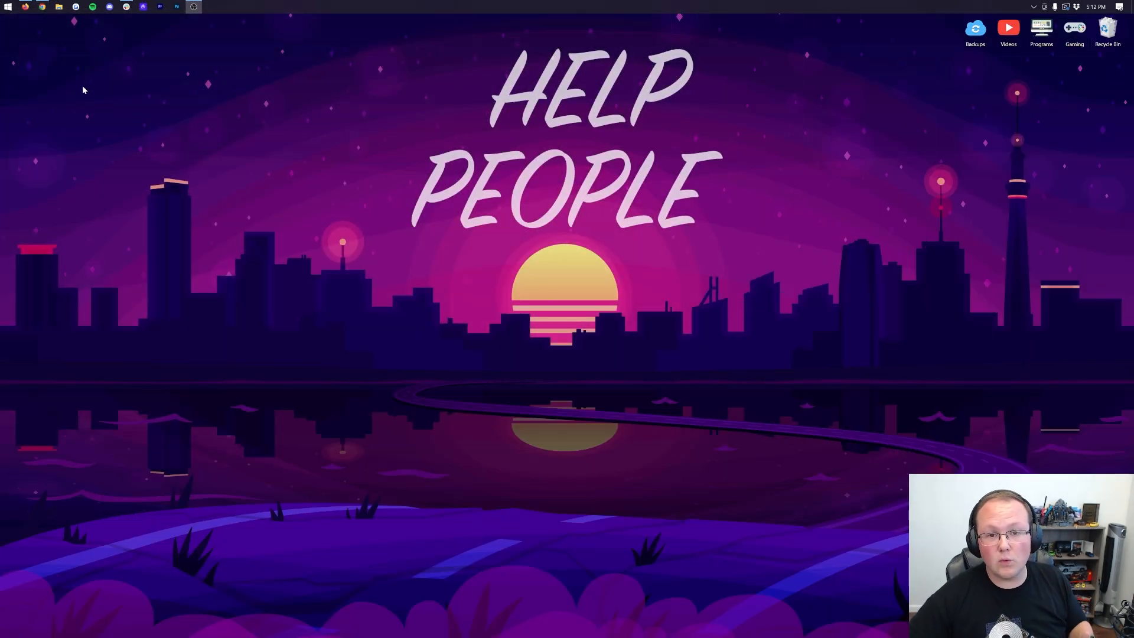
mouse_move(7, 7)
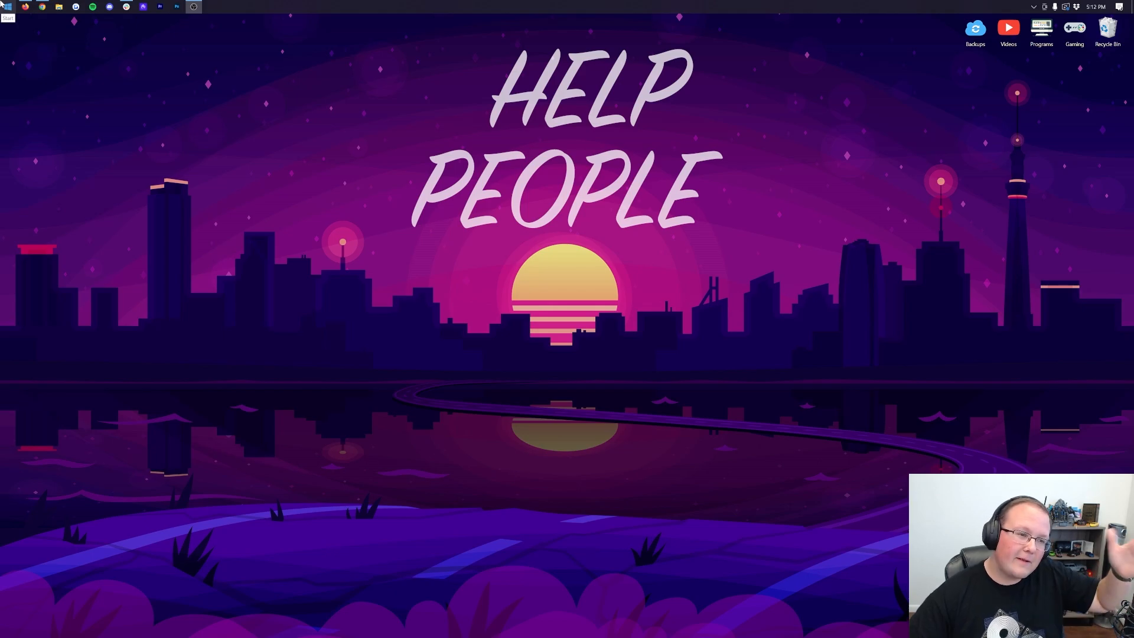
left_click(7, 7)
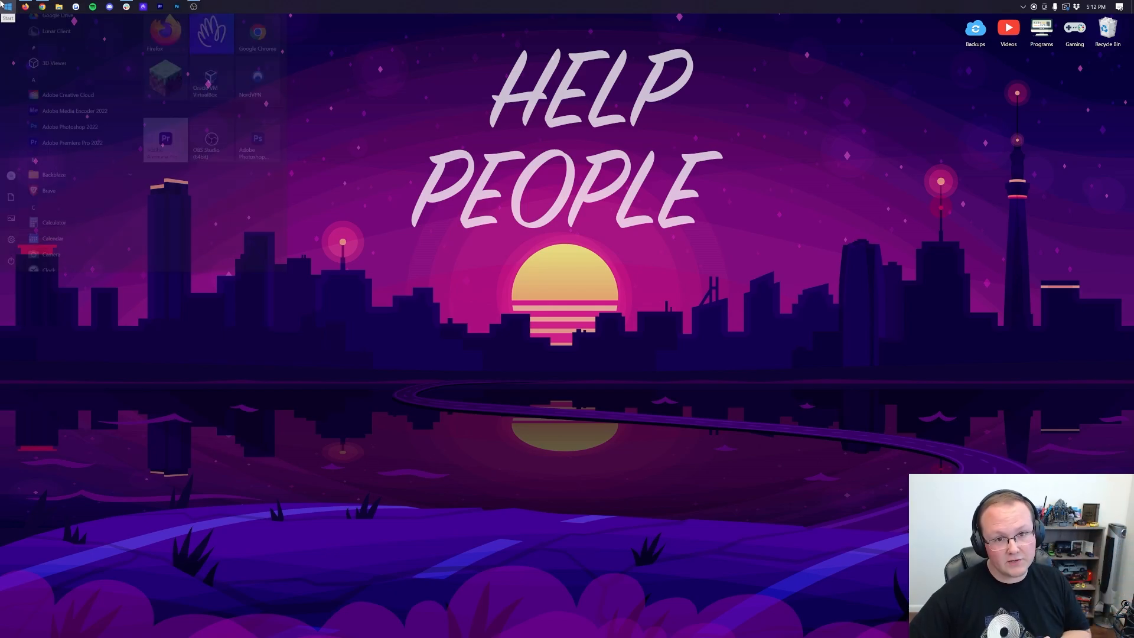
type("downloads")
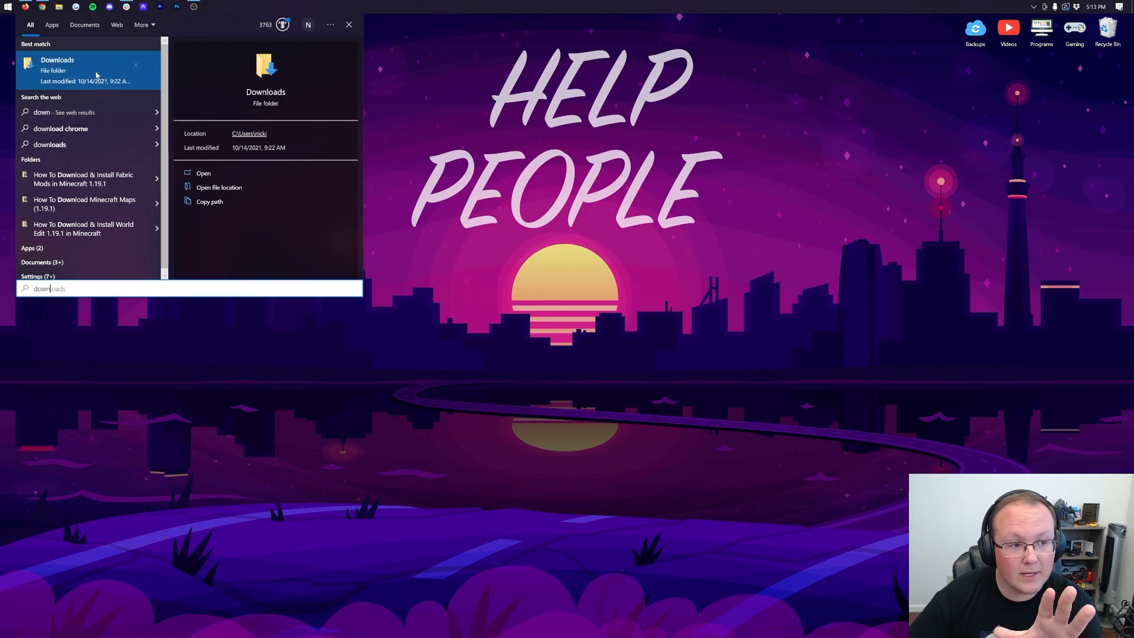
left_click(203, 173)
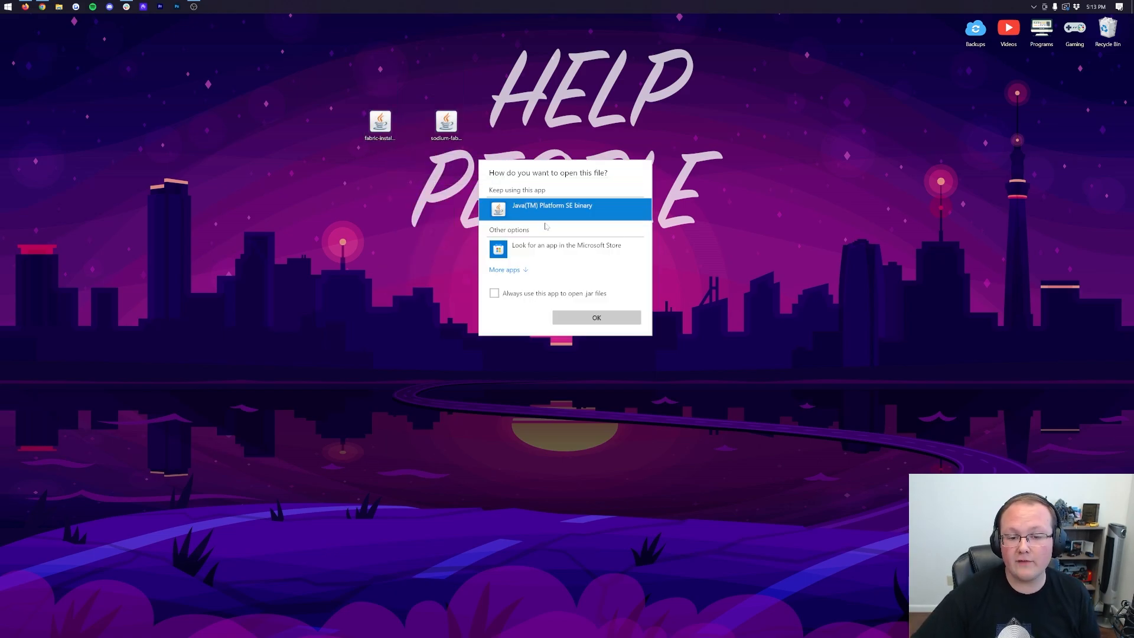
mouse_move(496, 322)
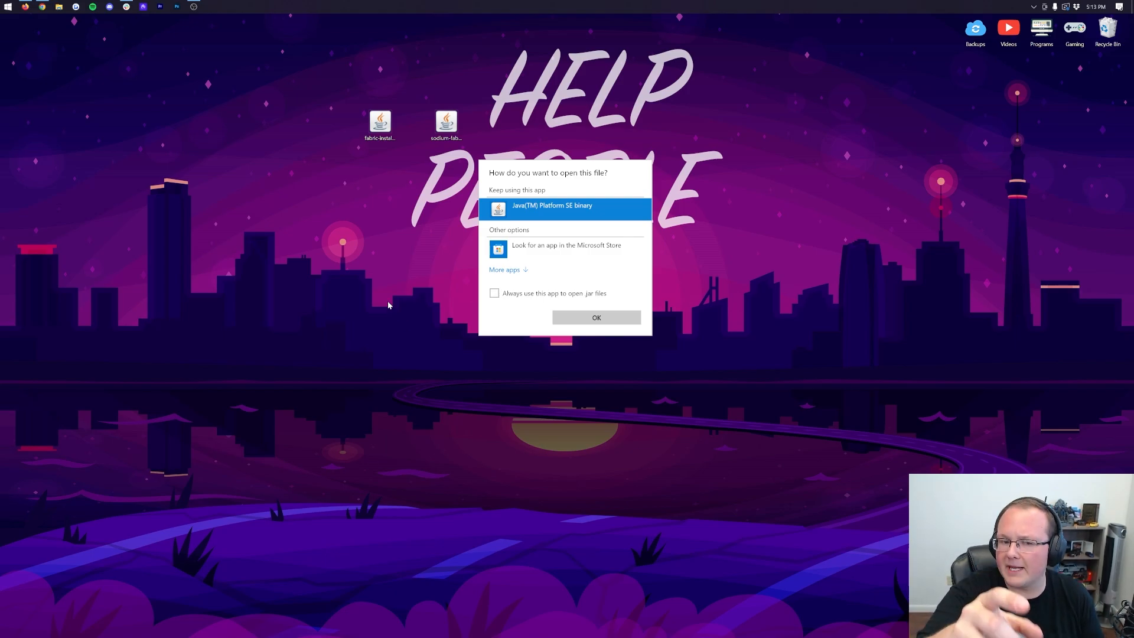
mouse_move(394, 148)
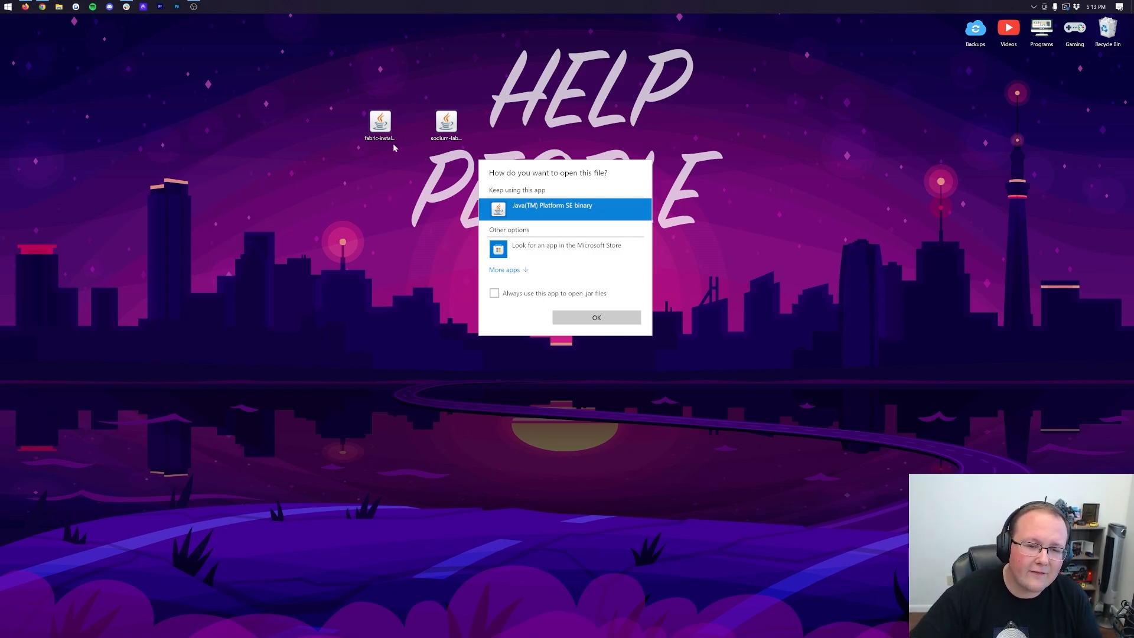
Dismiss the jar open-with prompt and bring back the Java guide in Chrome.
left_click(596, 318)
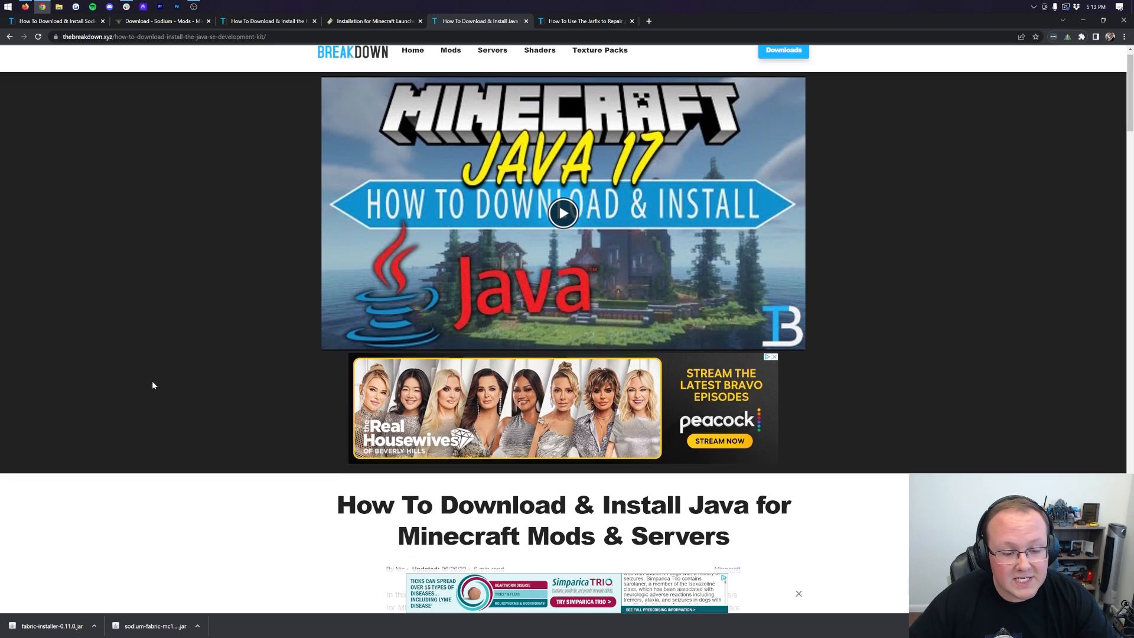
Scroll through the Java install guide, then view the Jarfix repair guide.
scroll("down", 3)
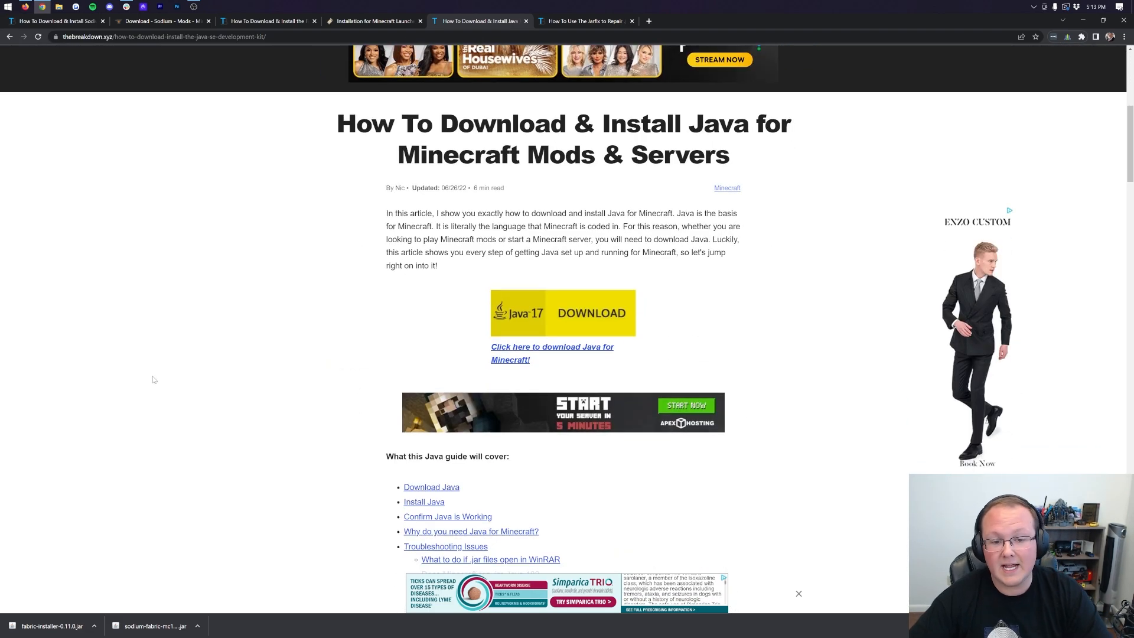
scroll("down", 3)
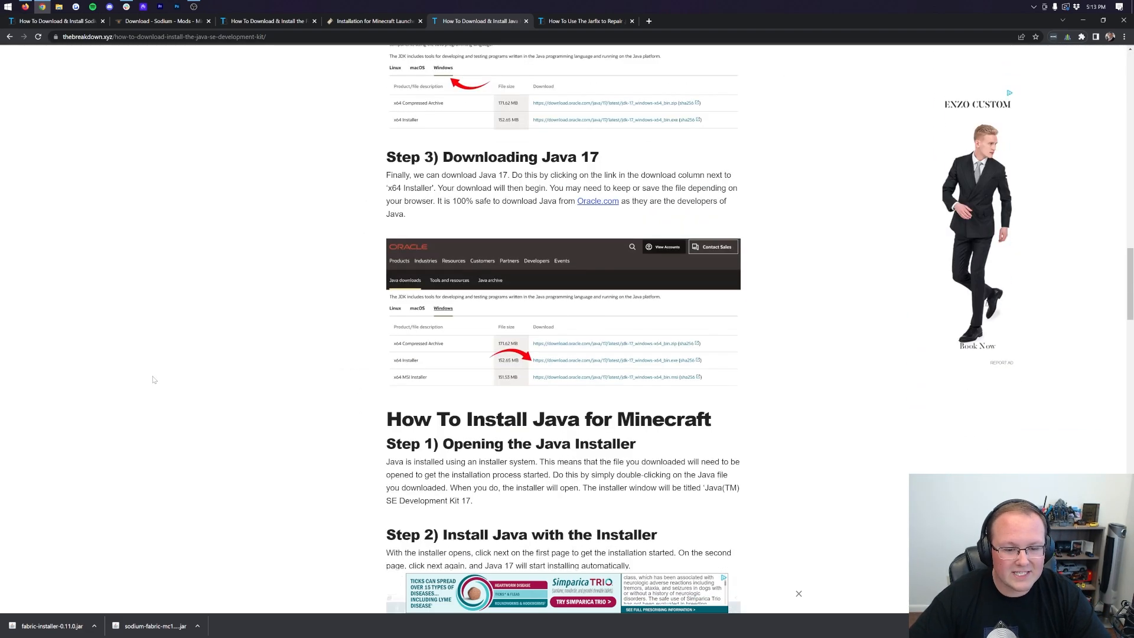
scroll("up", 3)
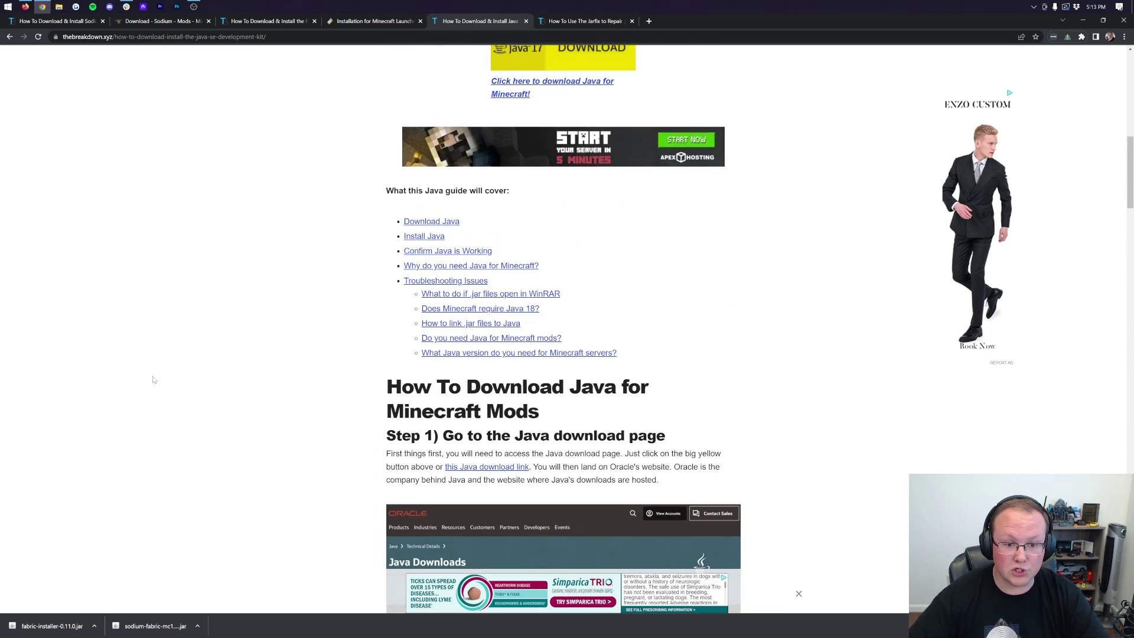
scroll("up", 3)
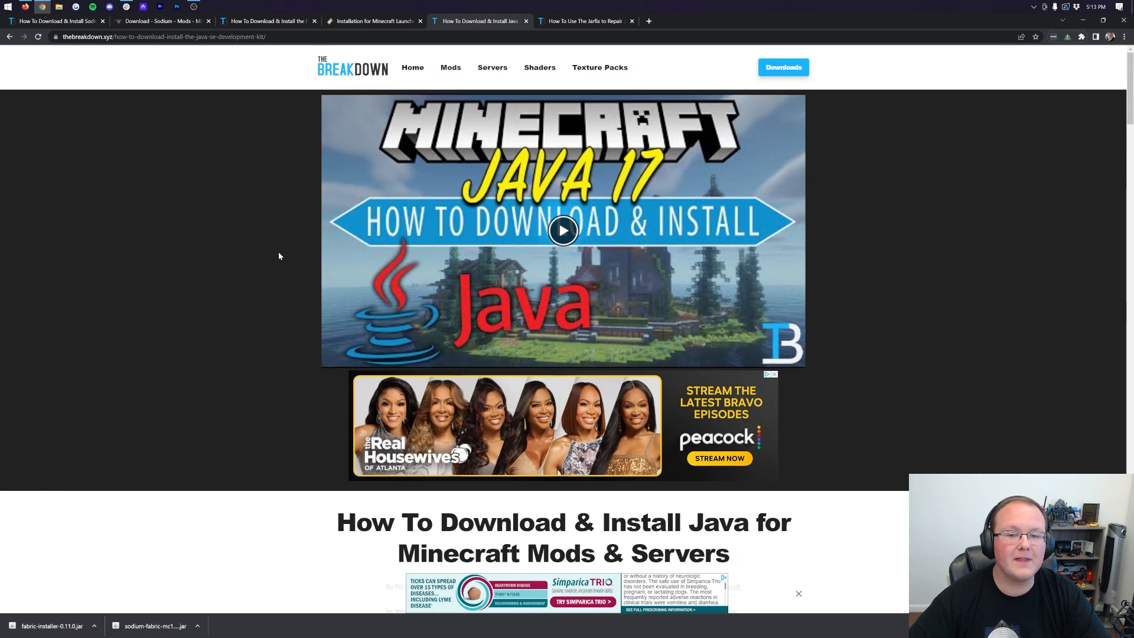
left_click(582, 20)
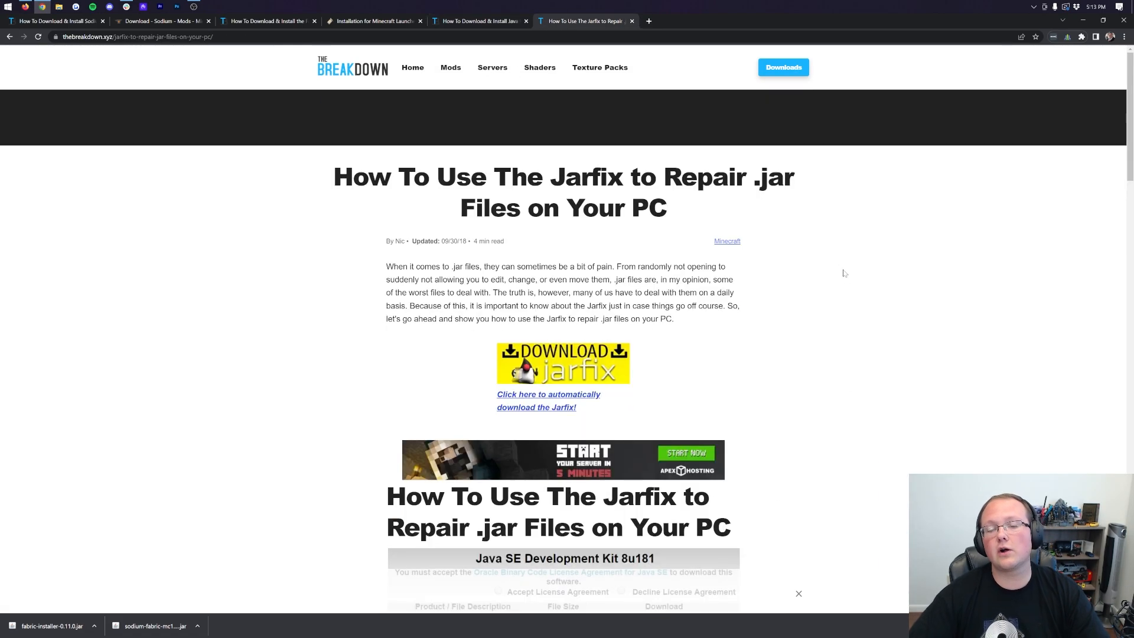
scroll("up", 3)
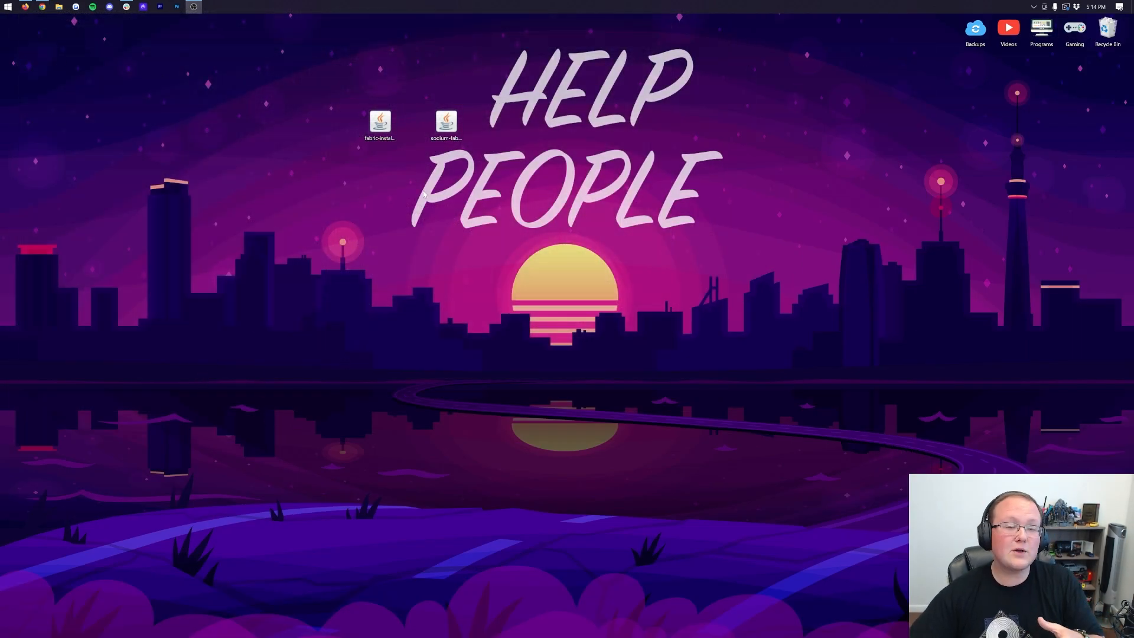
Run fabric-installer.jar with Java, install for Minecraft 1.19.1, and close the installer.
right_click(380, 121)
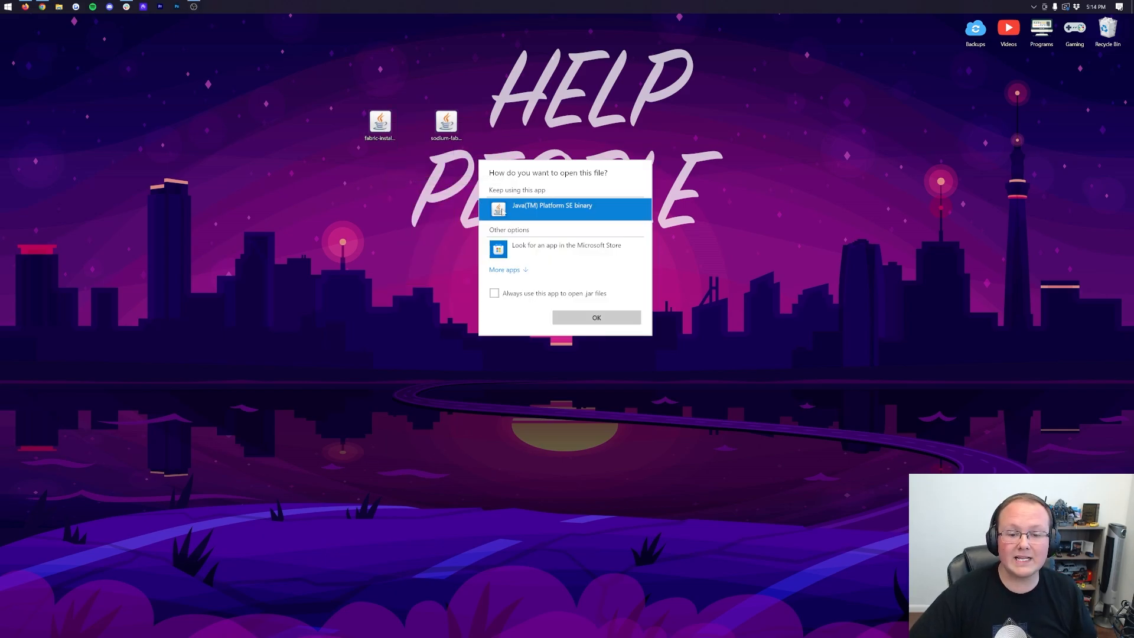
left_click(595, 317)
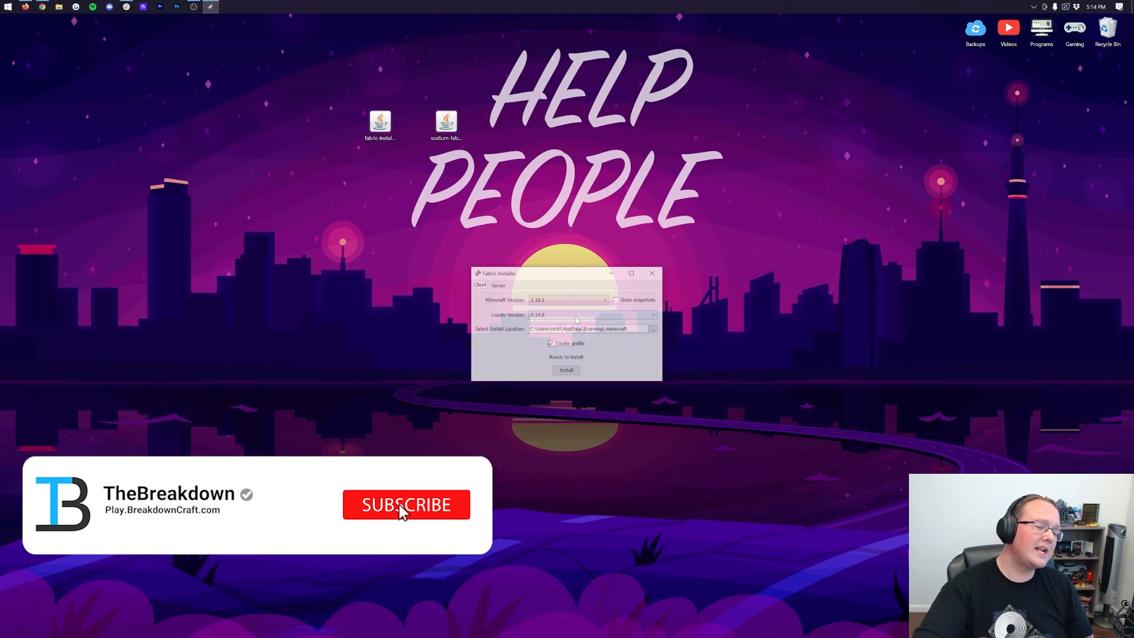
left_click(604, 299)
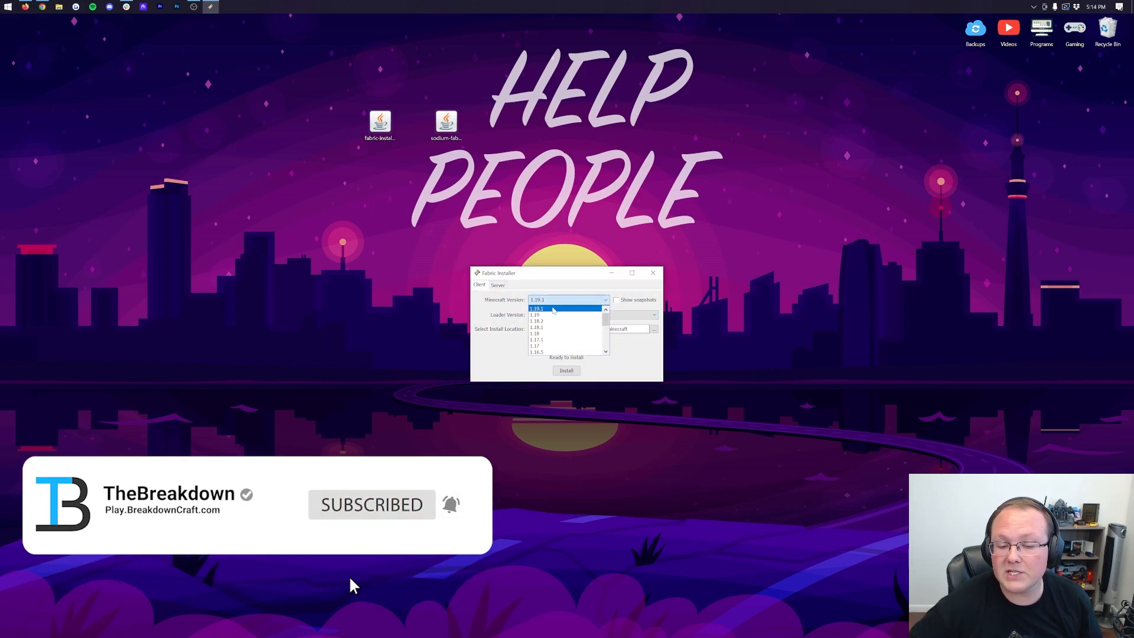
left_click(537, 308)
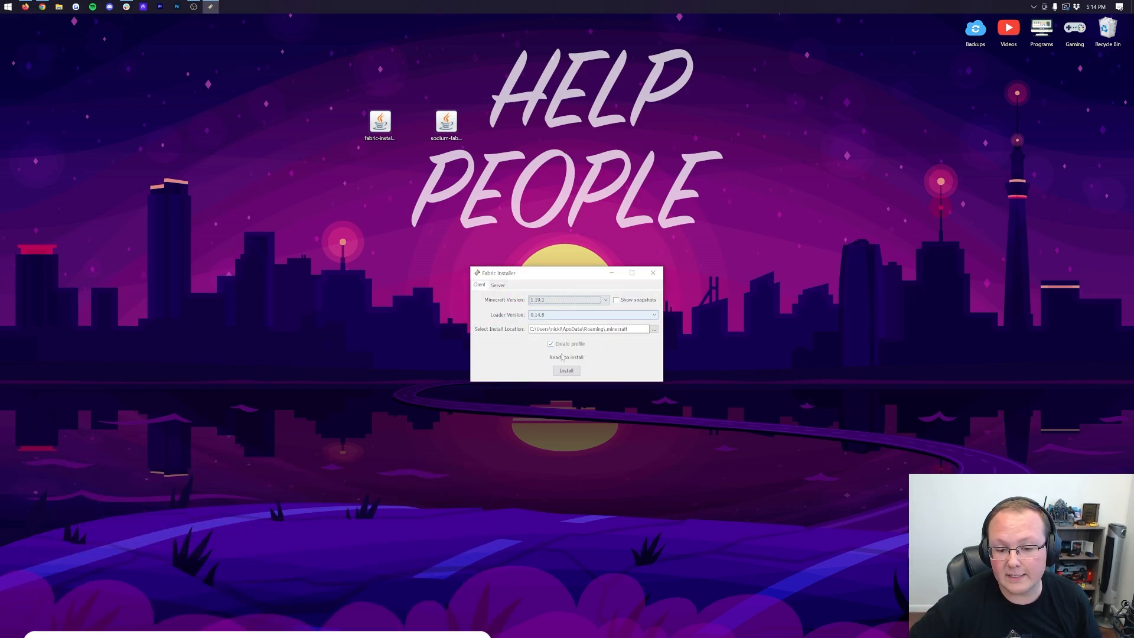
left_click(566, 370)
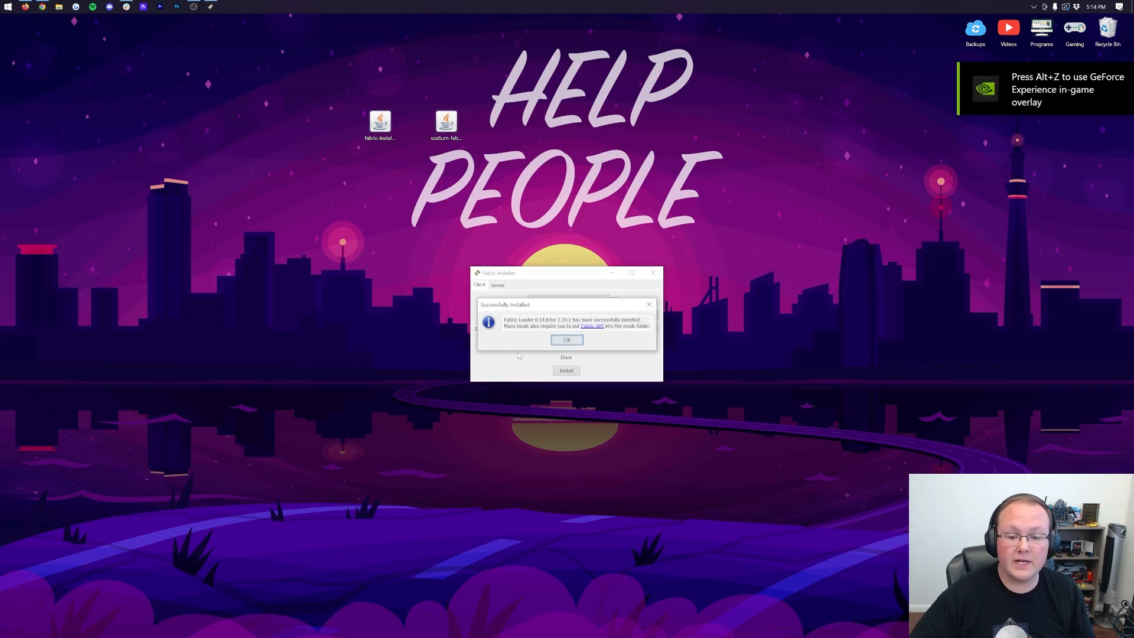
left_click(567, 340)
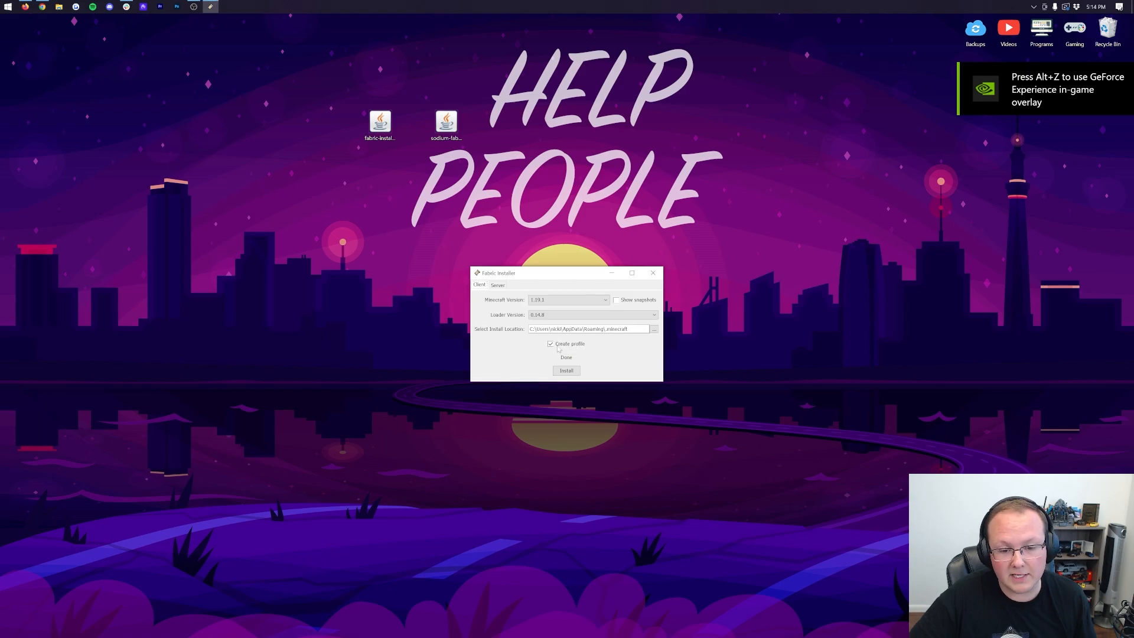
left_click(653, 273)
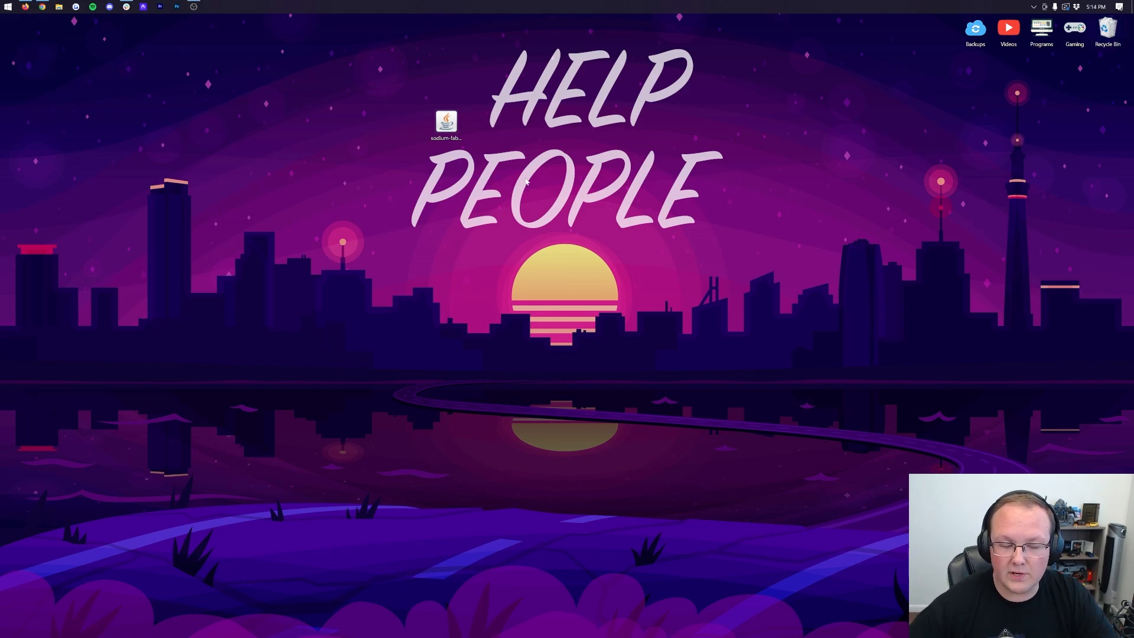
mouse_move(538, 266)
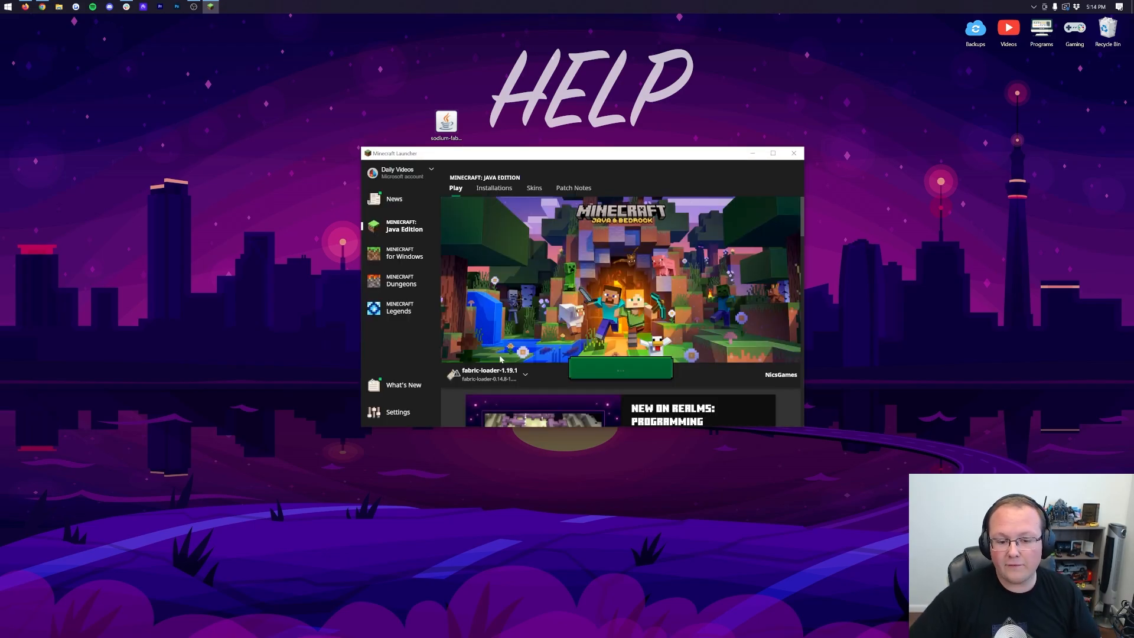
mouse_move(486, 374)
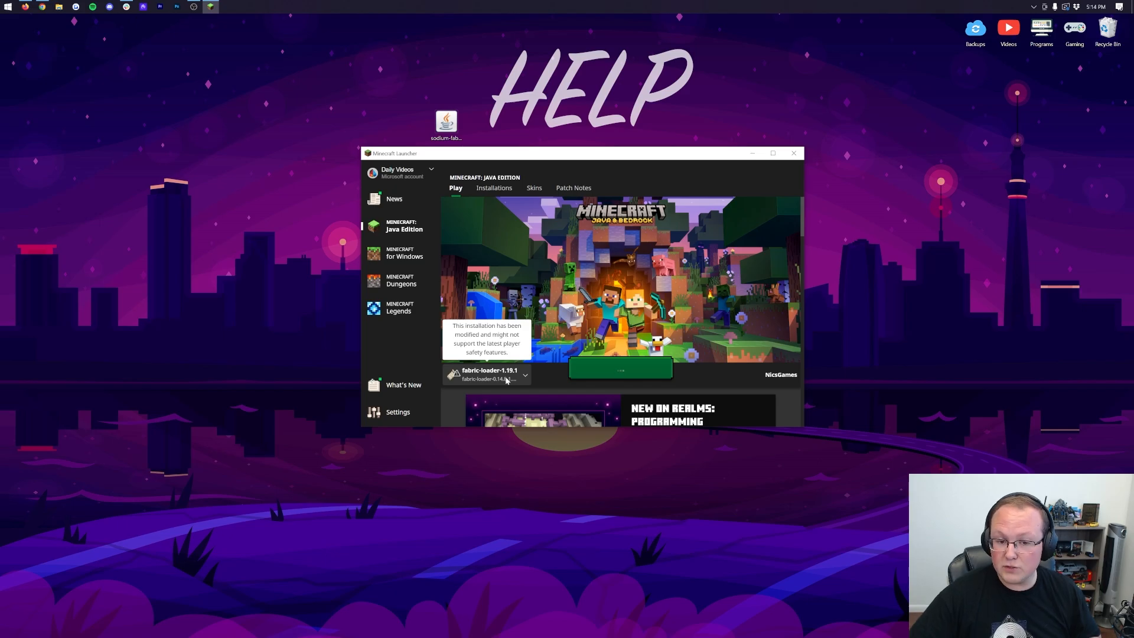
mouse_move(484, 300)
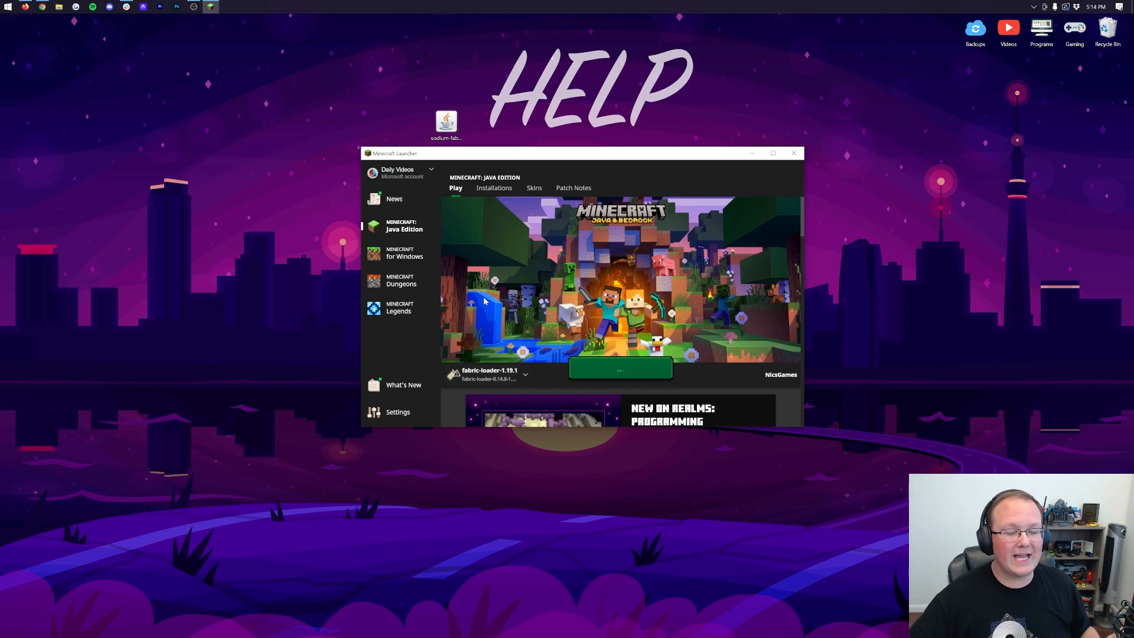
View Installations and toggle the Modded filter off and on to list fabric-loader-1.19.1.
left_click(494, 188)
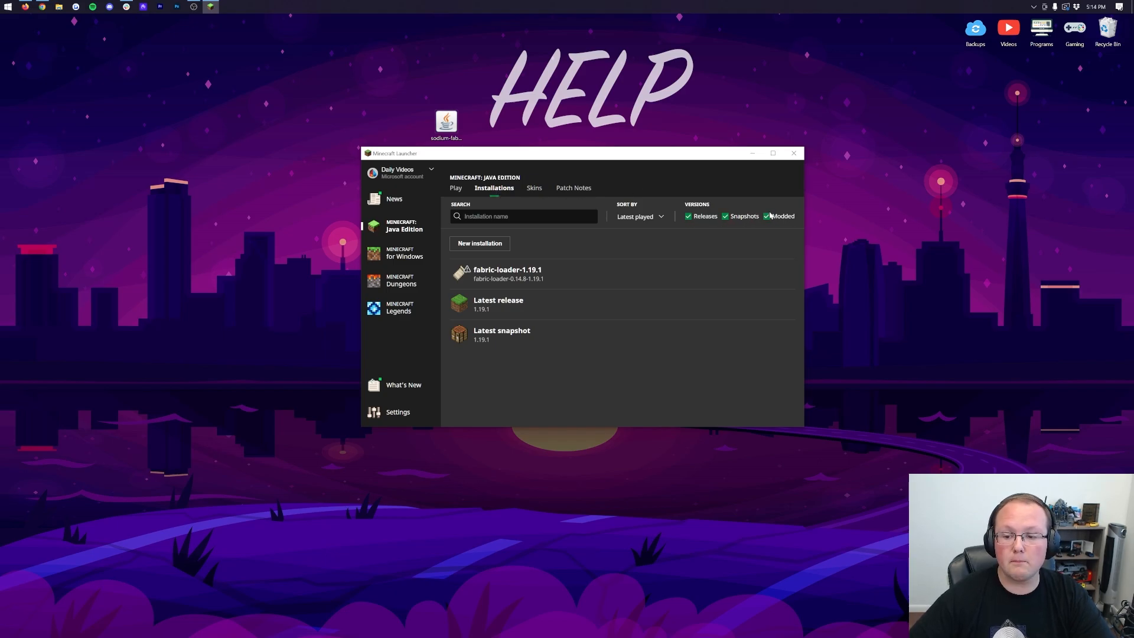
left_click(767, 216)
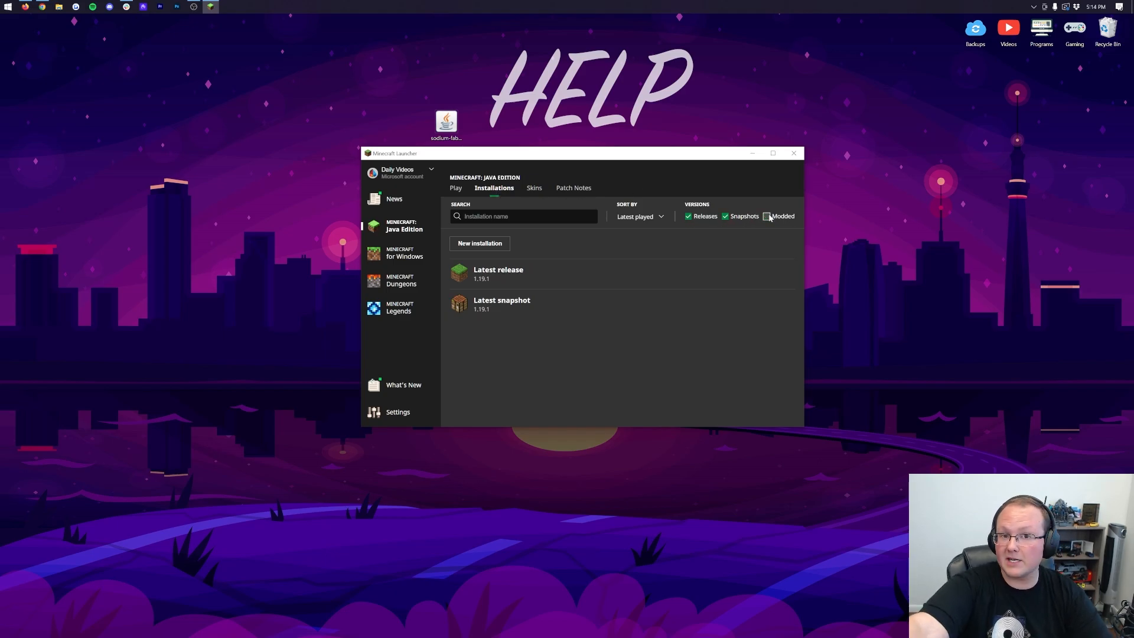
left_click(766, 216)
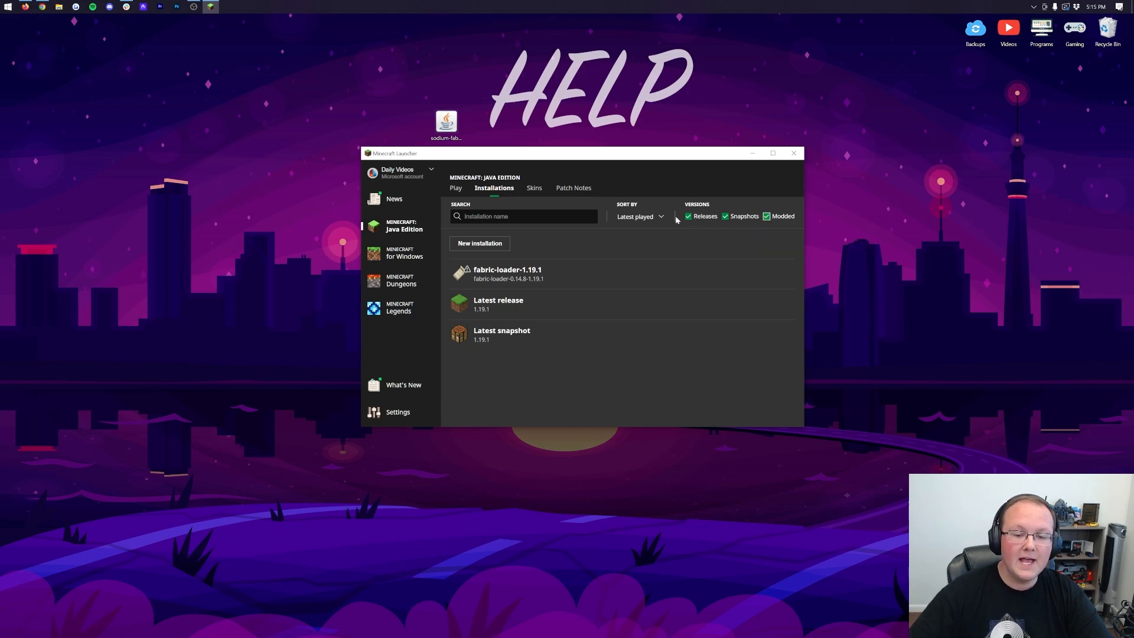
mouse_move(627, 271)
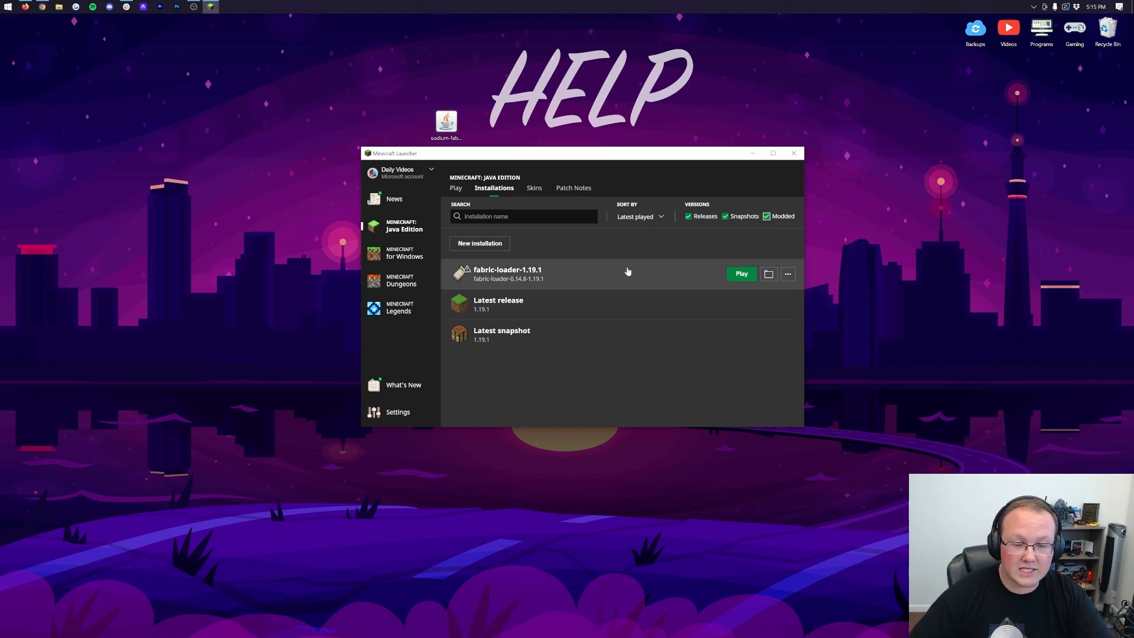
mouse_move(487, 266)
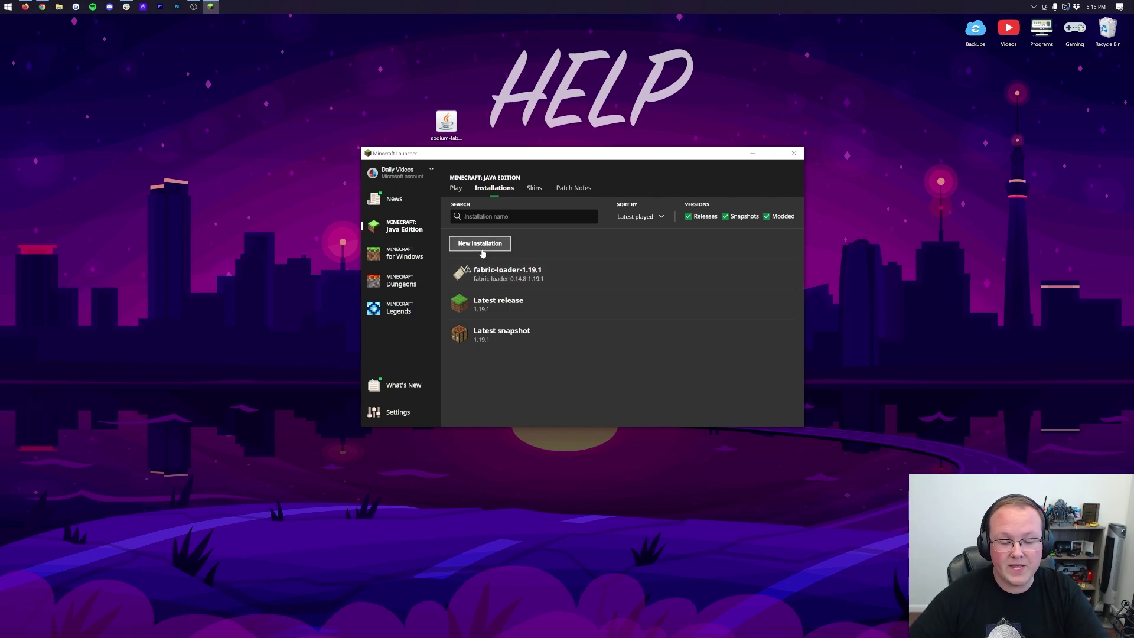
Create the 'Sodium 1.19.1' installation using version fabric-loader-0.14.8-1.19.1.
left_click(480, 243)
type("Sodium 1.19.1")
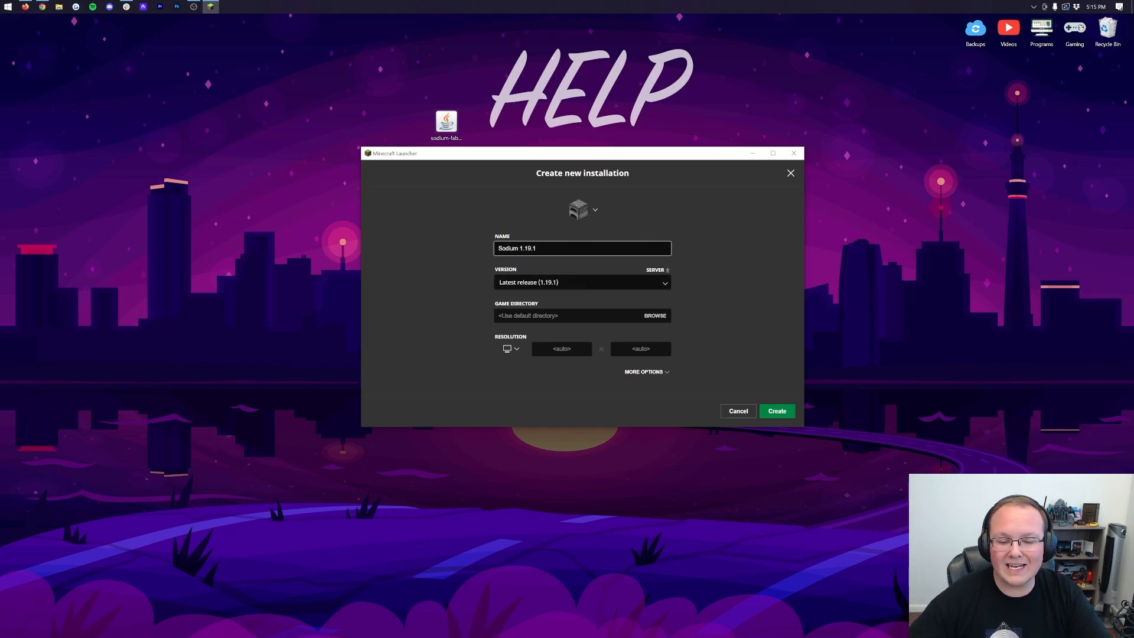
left_click(581, 282)
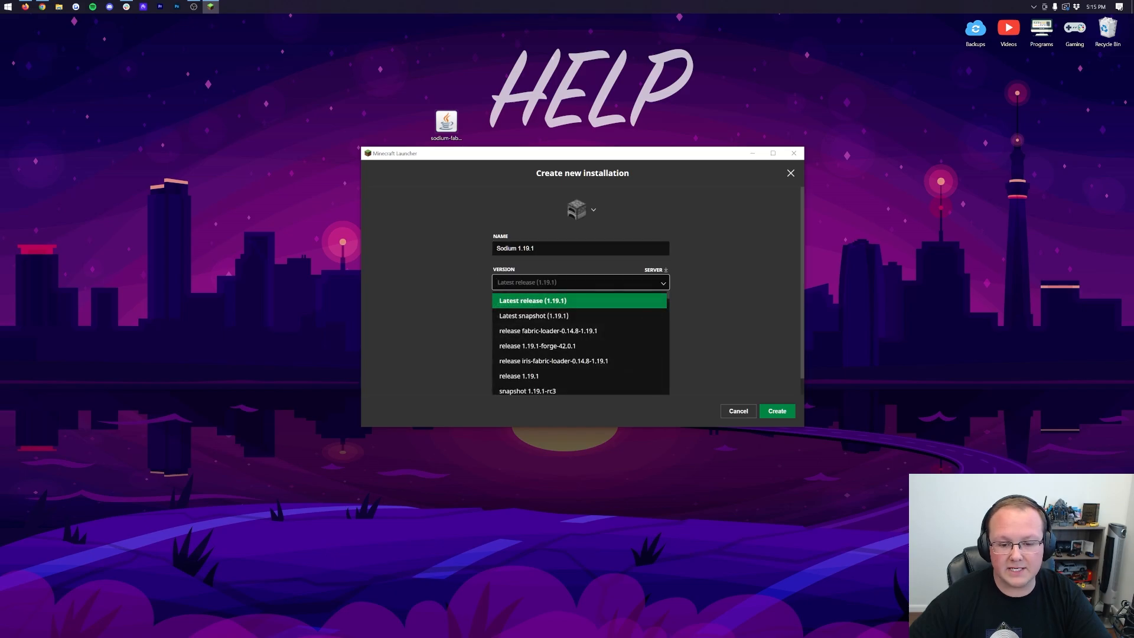
mouse_move(557, 330)
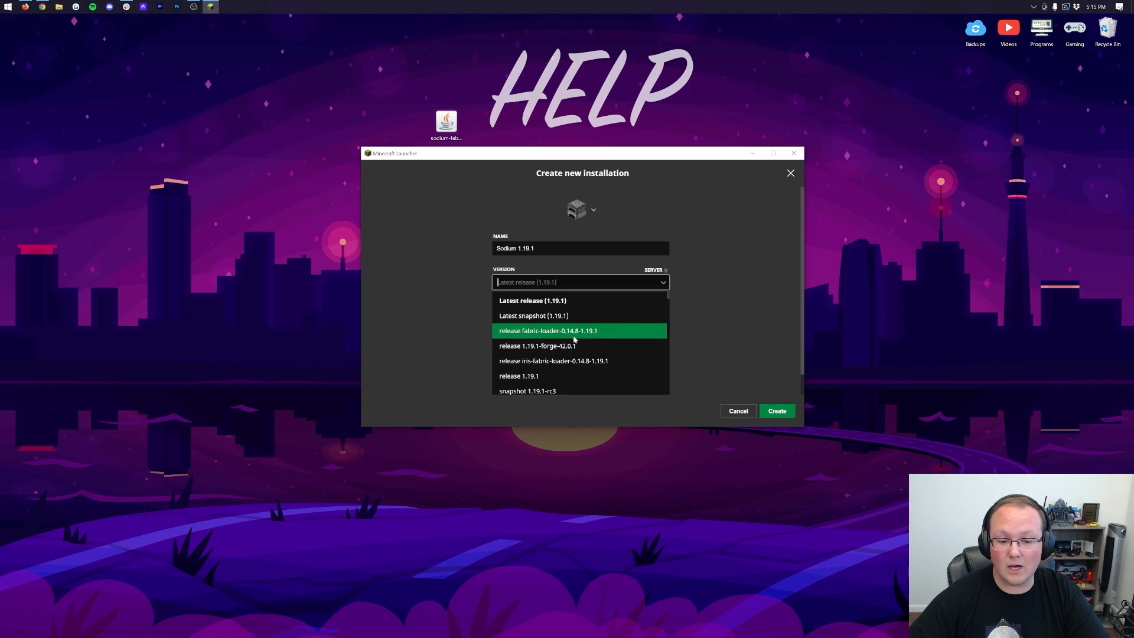
left_click(547, 331)
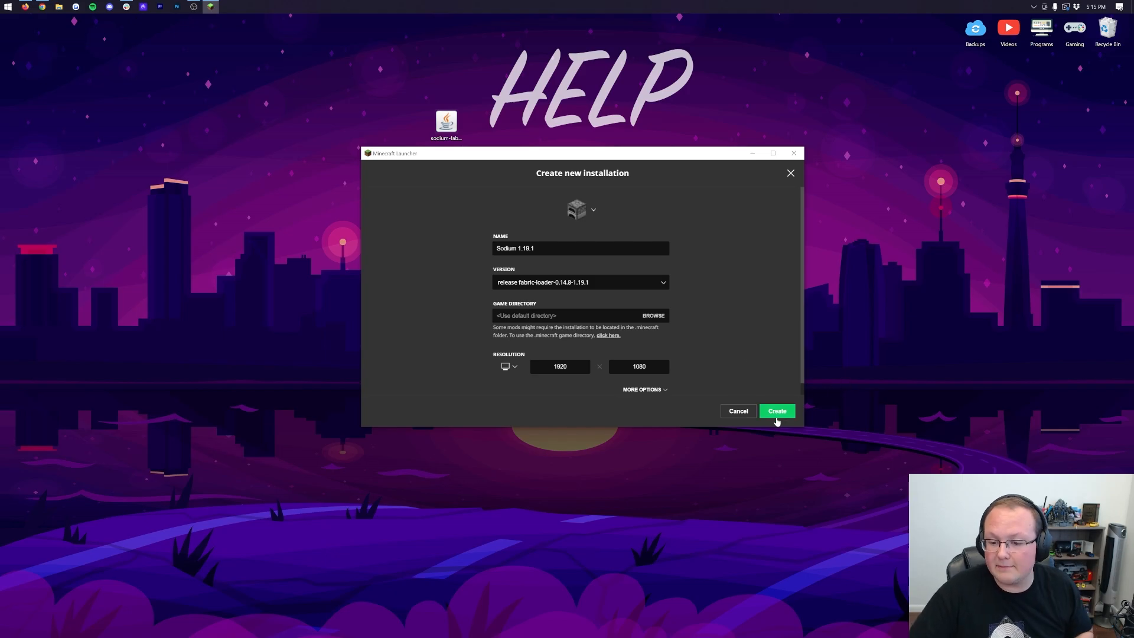
left_click(777, 411)
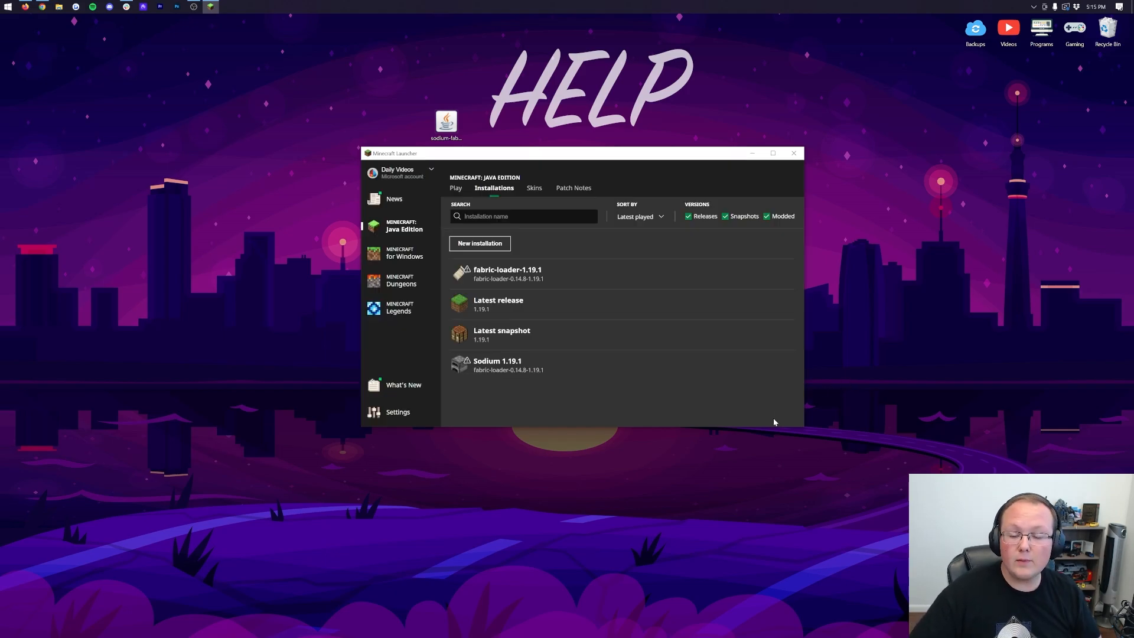
mouse_move(552, 275)
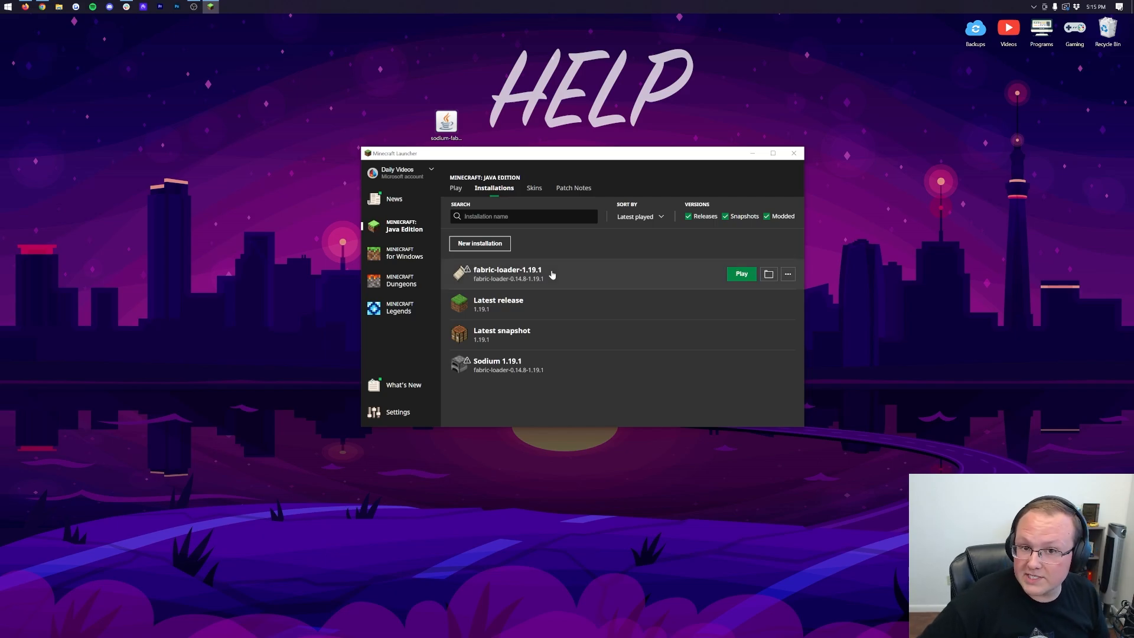
mouse_move(512, 346)
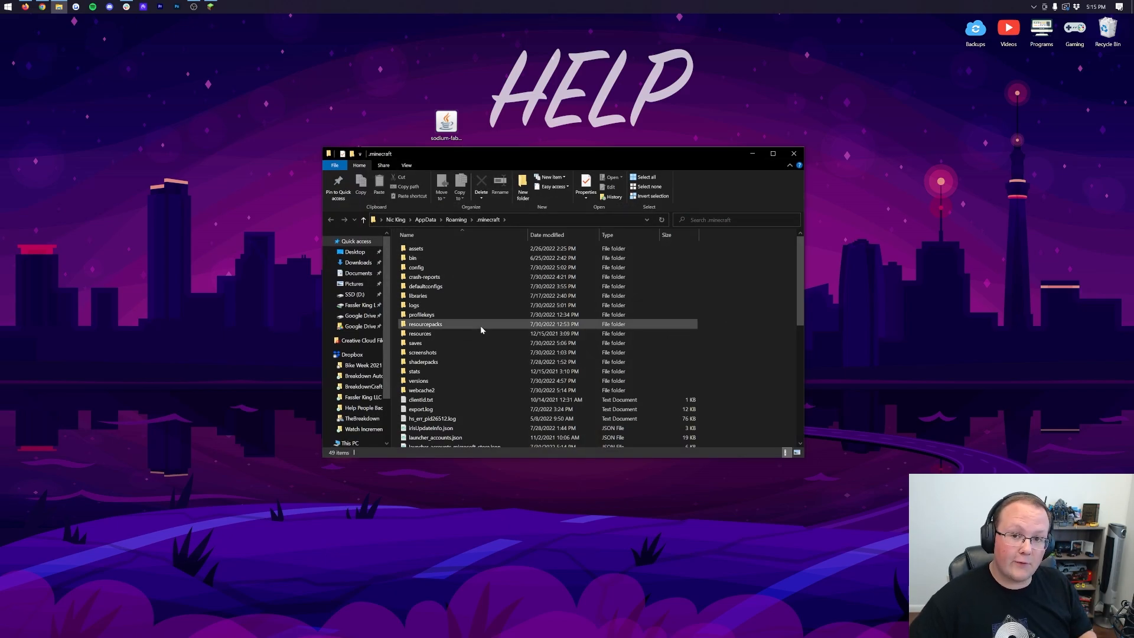
Create a 'mods' folder in .minecraft holding the Sodium jar, then close Explorer.
left_click(415, 267)
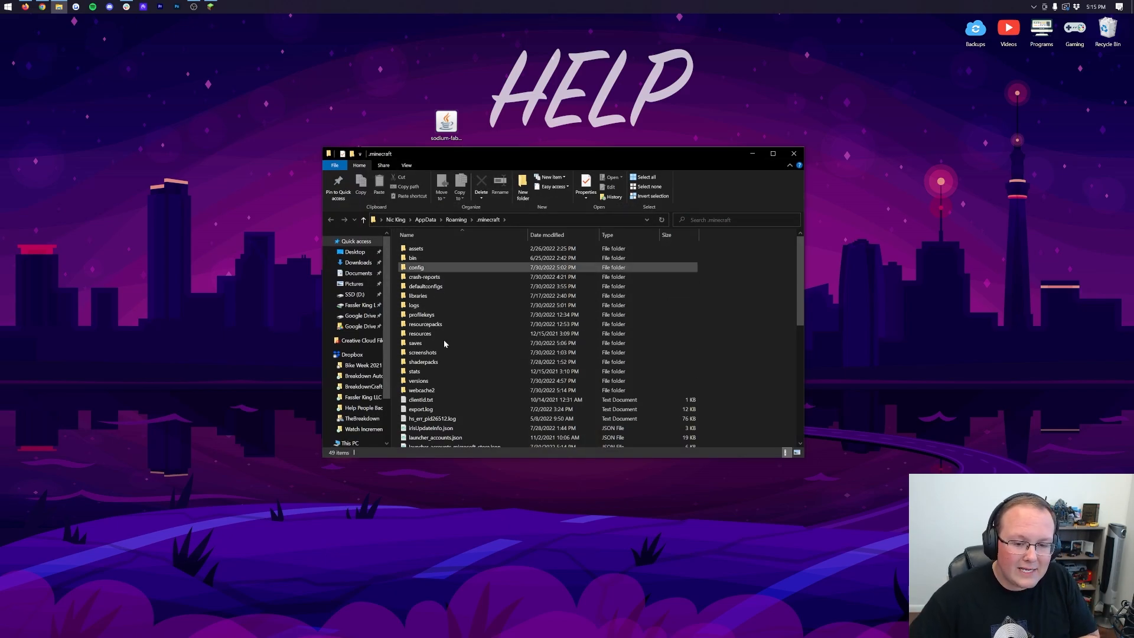
right_click(451, 344)
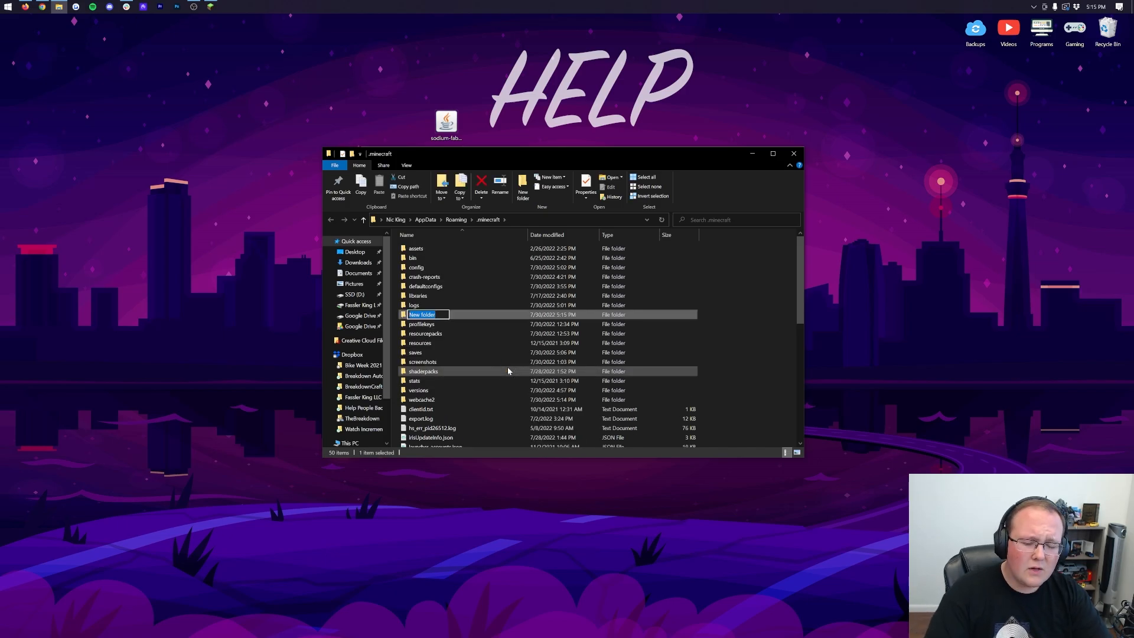
type("mods")
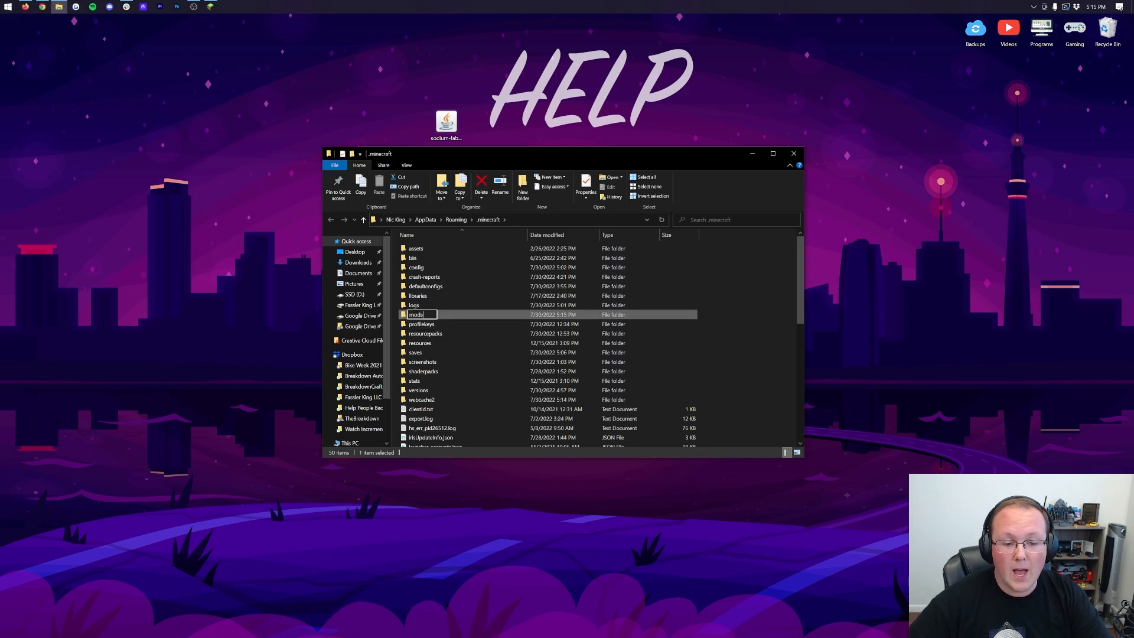
mouse_move(415, 314)
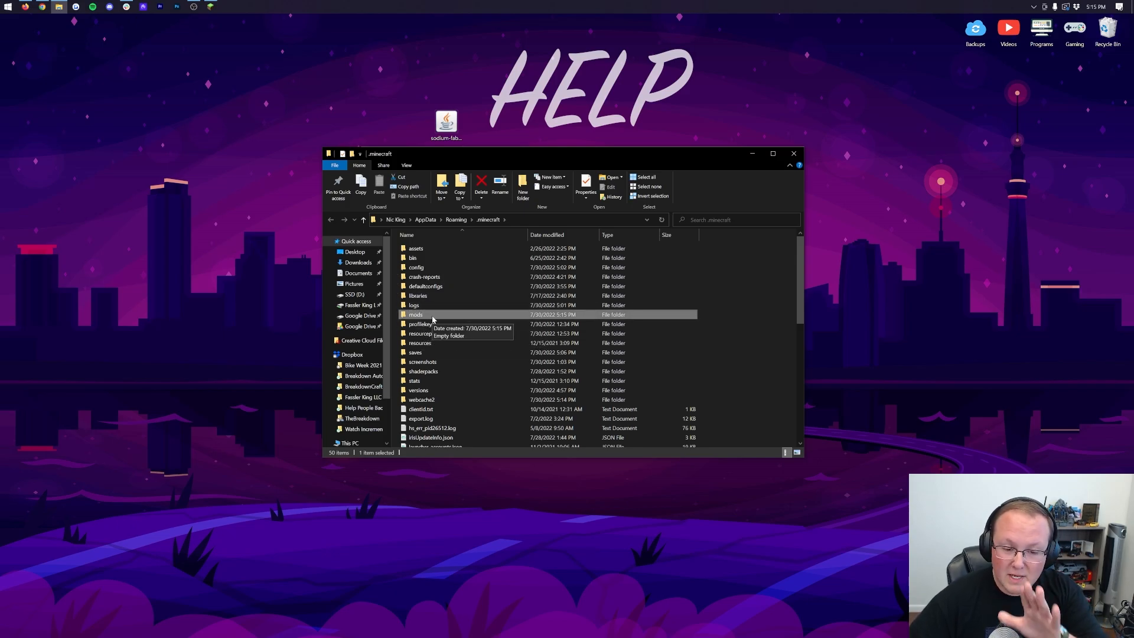
mouse_move(437, 316)
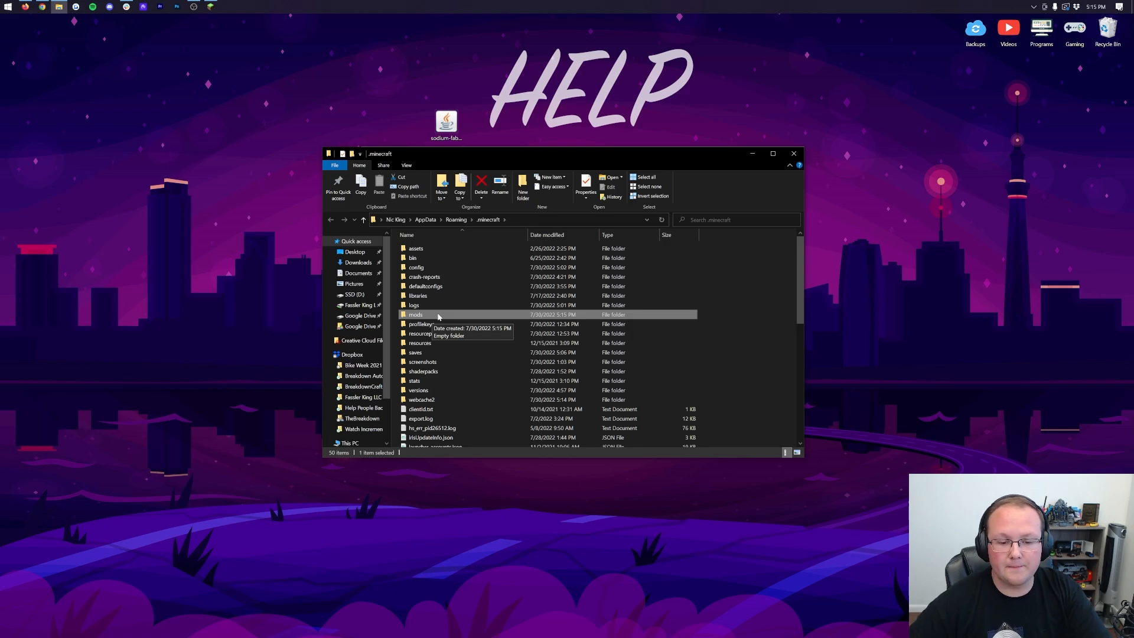
double_click(416, 314)
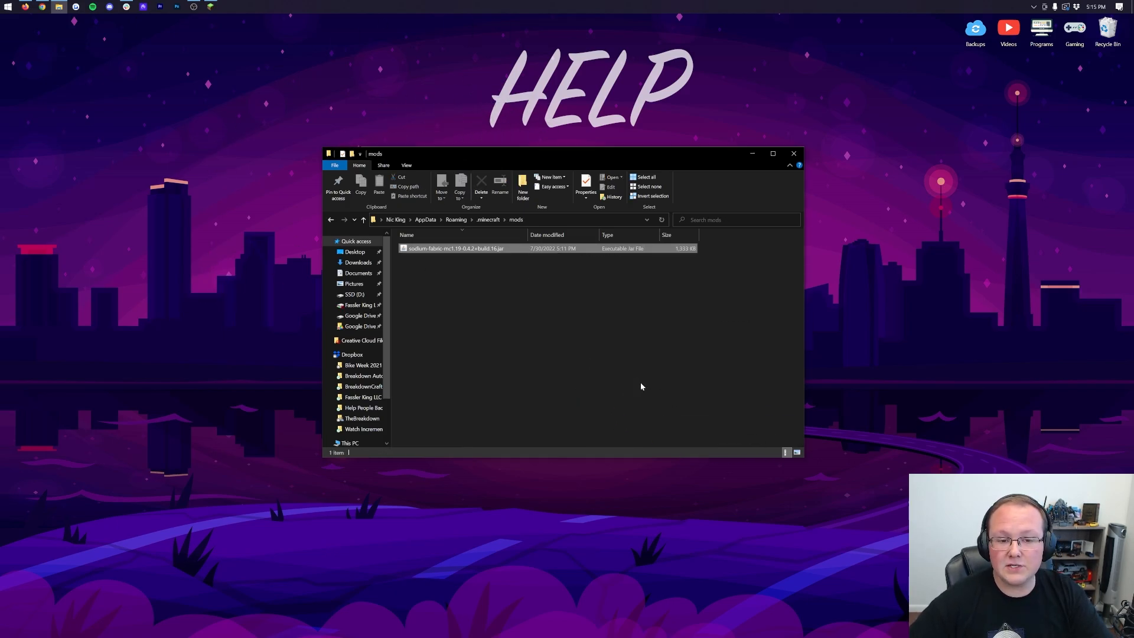
left_click(610, 340)
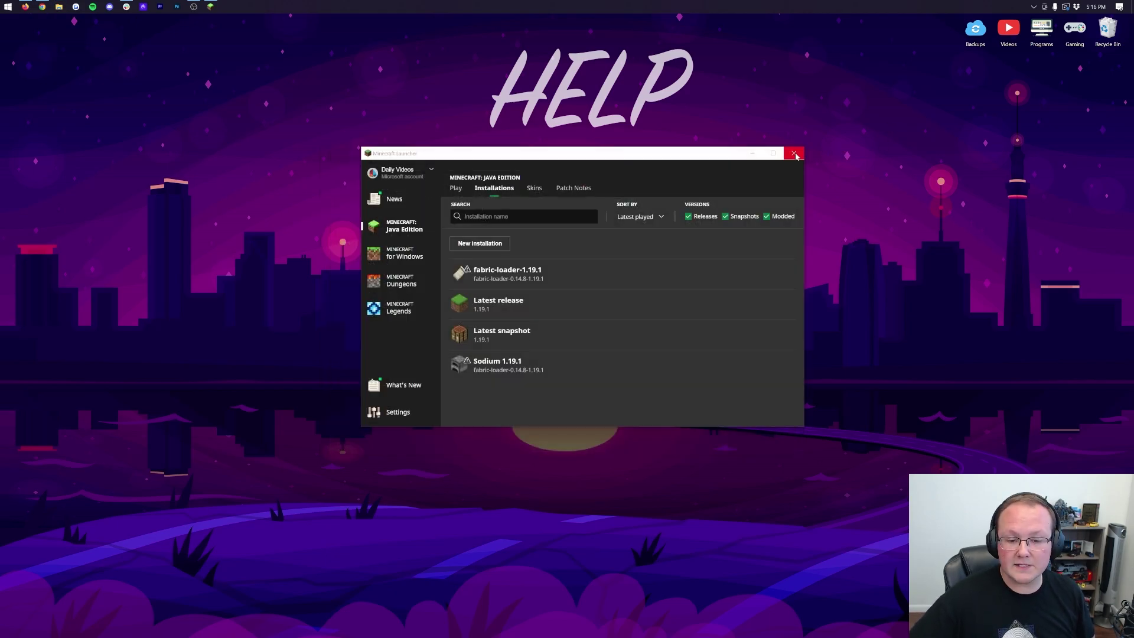
mouse_move(504, 278)
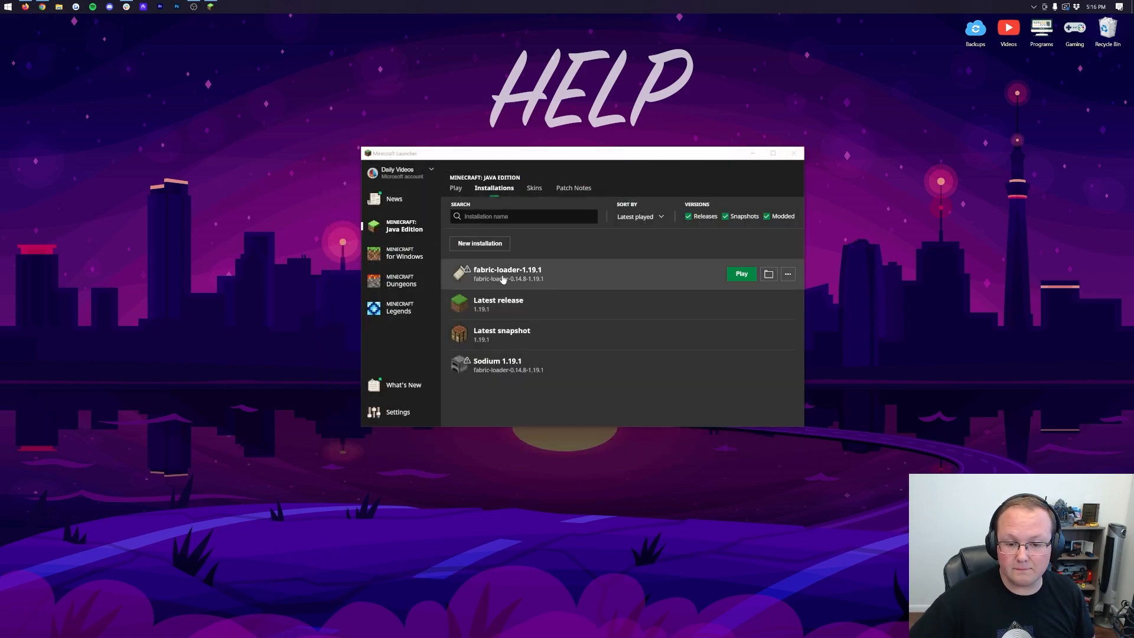
mouse_move(616, 334)
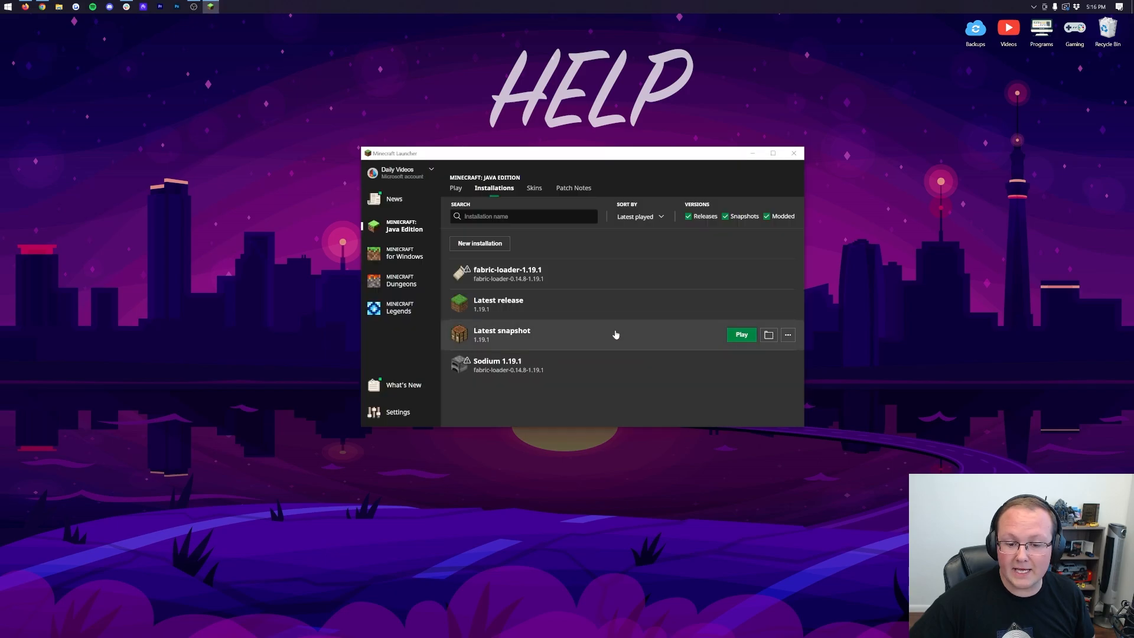
mouse_move(629, 365)
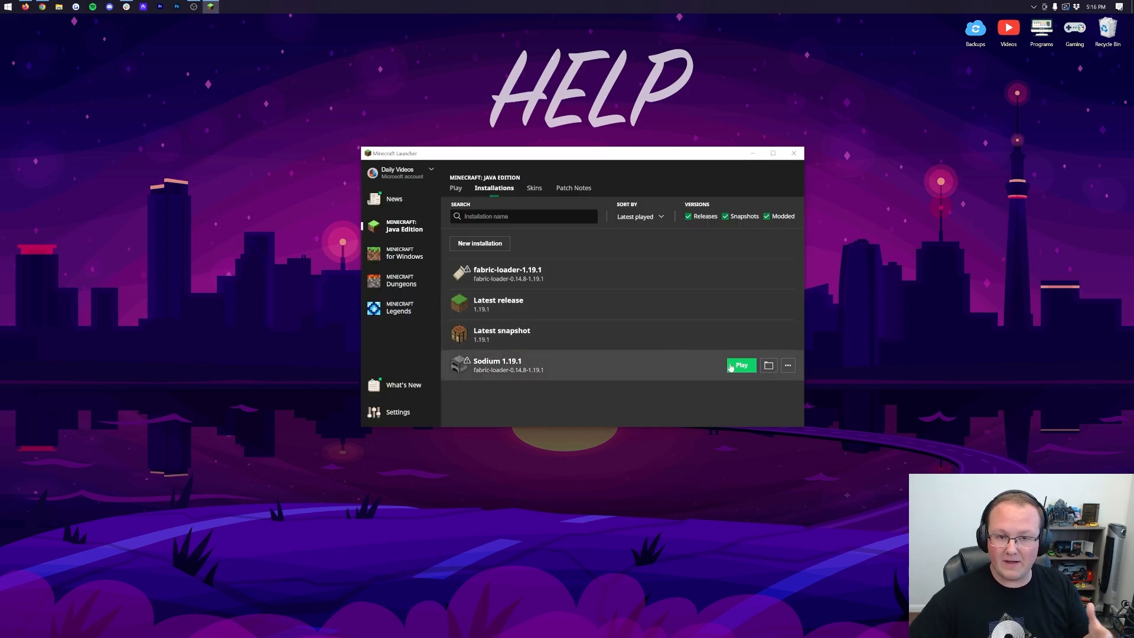
mouse_move(683, 351)
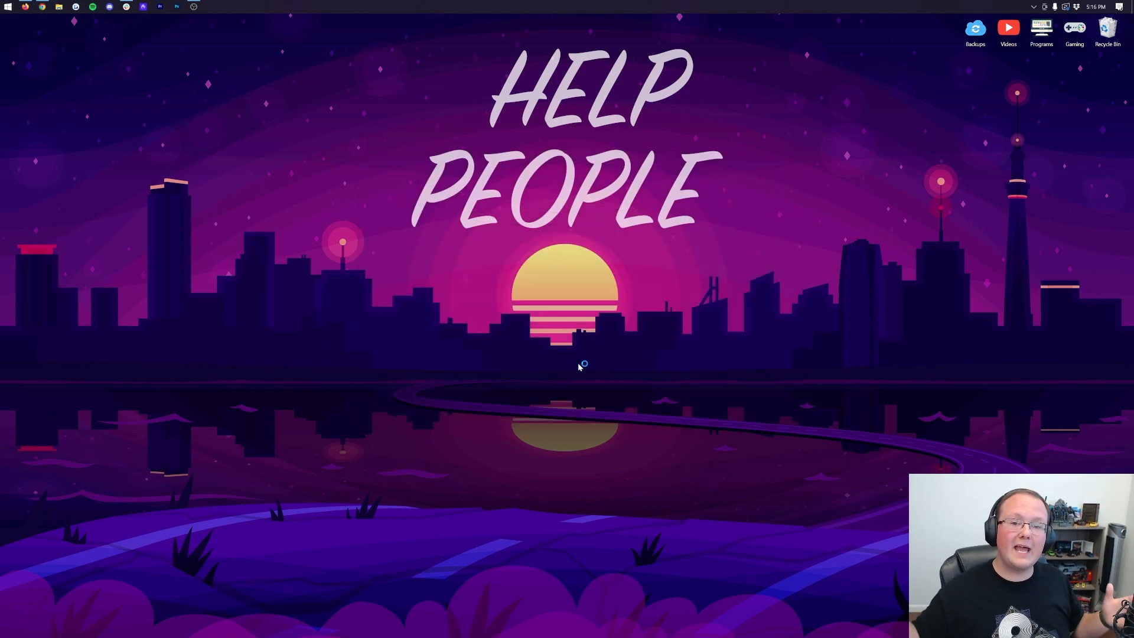
Browse Sodium's General and Quality video settings pages from Options, then leave them.
left_click(210, 6)
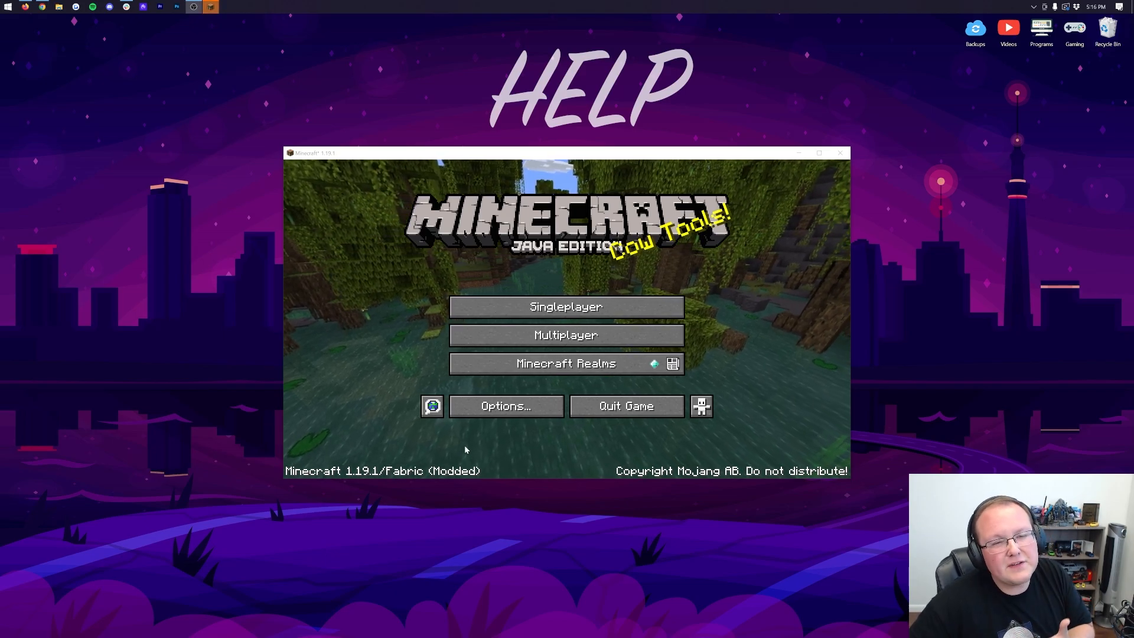
left_click(505, 406)
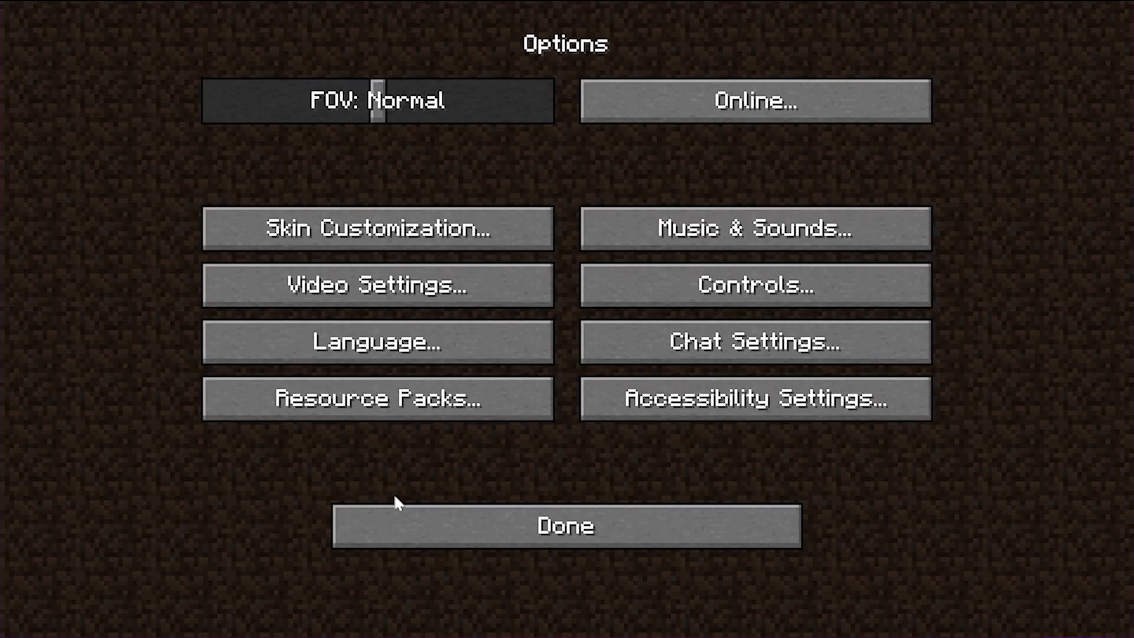
left_click(374, 284)
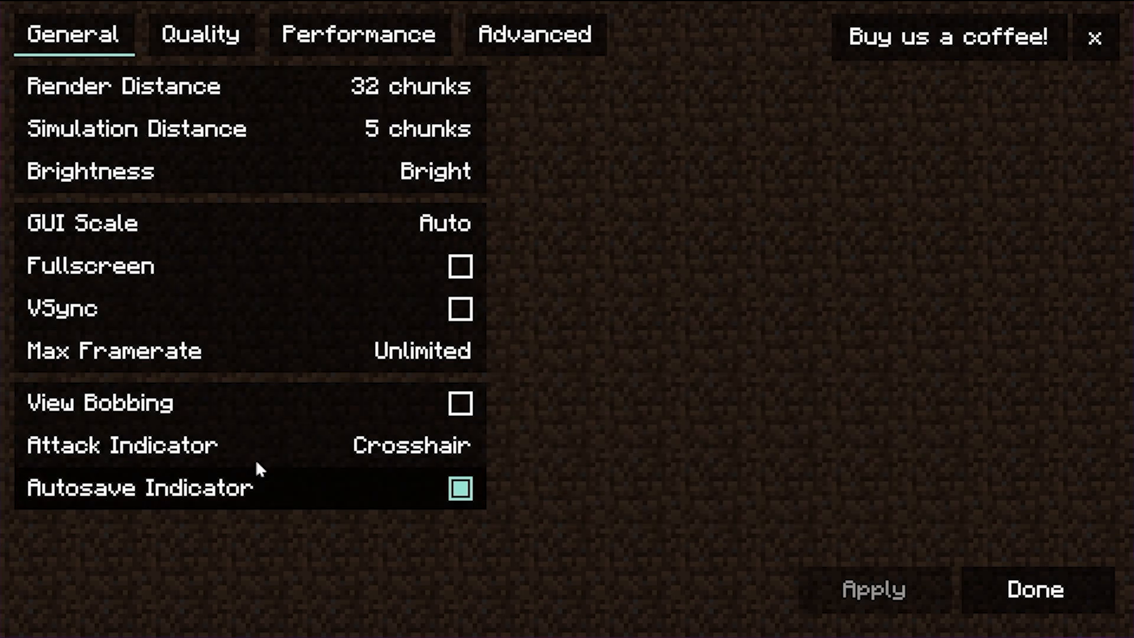
left_click(200, 34)
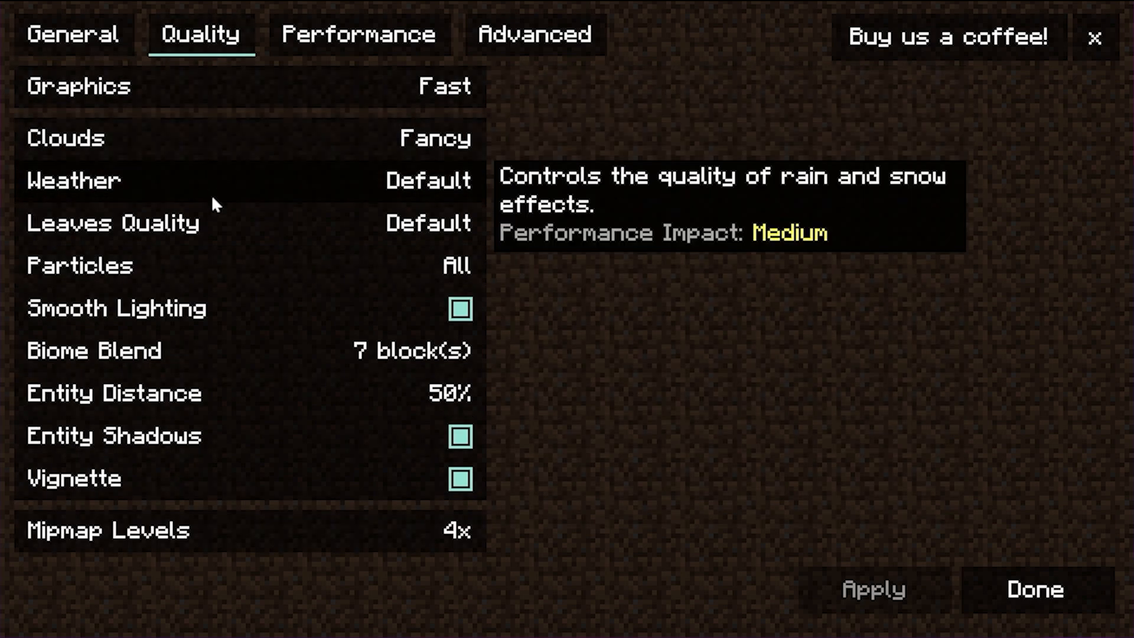
mouse_move(282, 361)
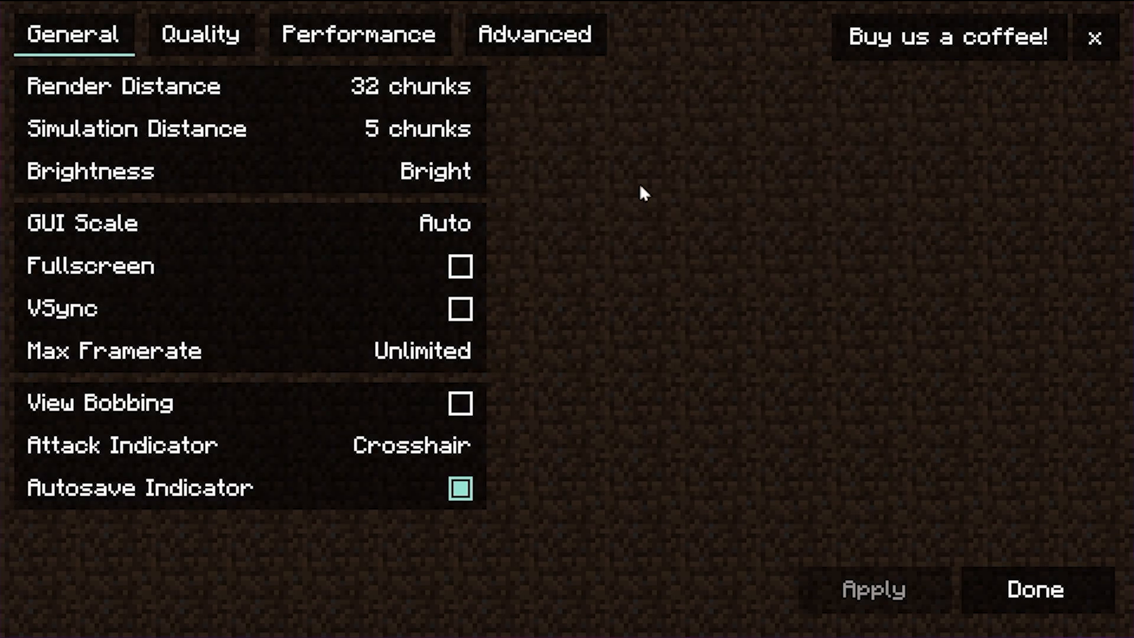
left_click(1033, 589)
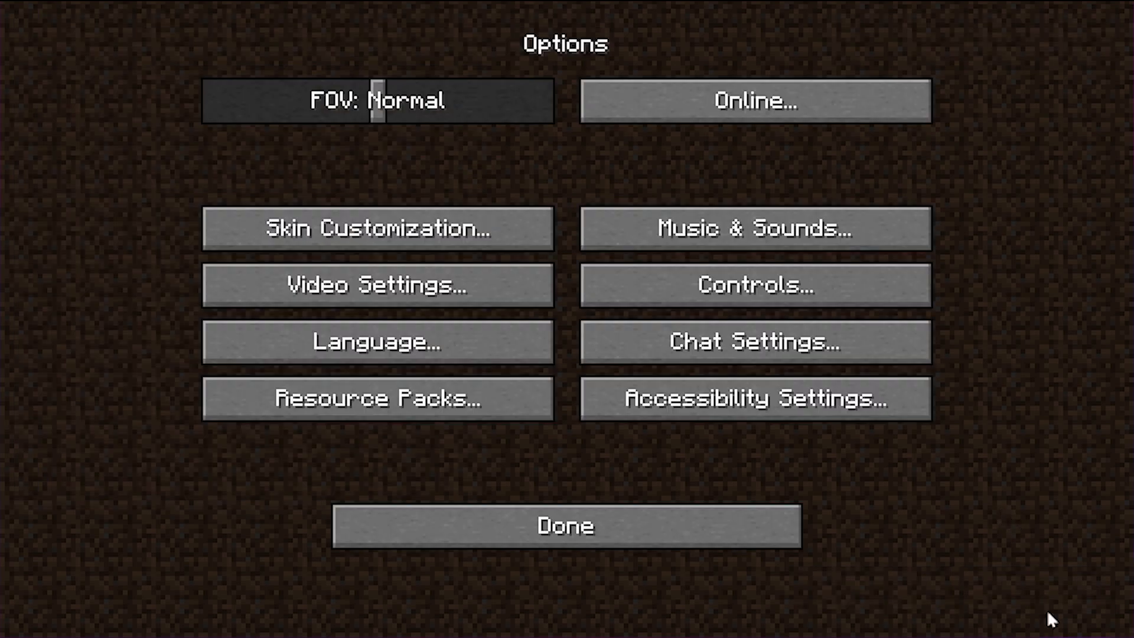
Close Options, load a singleplayer world and show the Sodium Renderer 0.4.2 debug overlay.
left_click(566, 525)
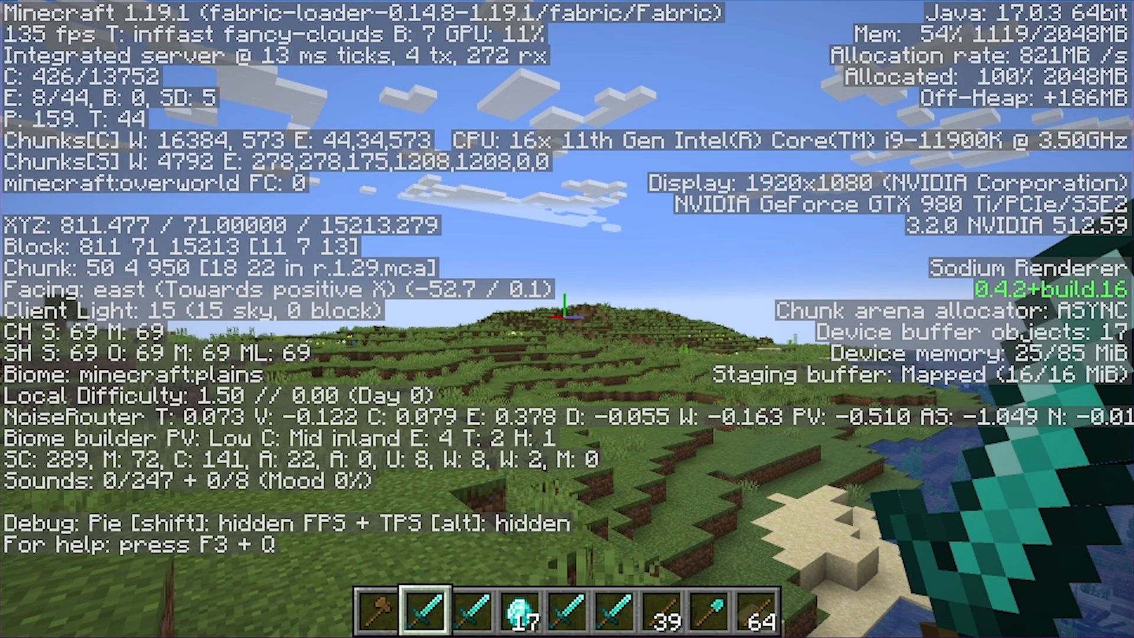
mouse_move(567, 319)
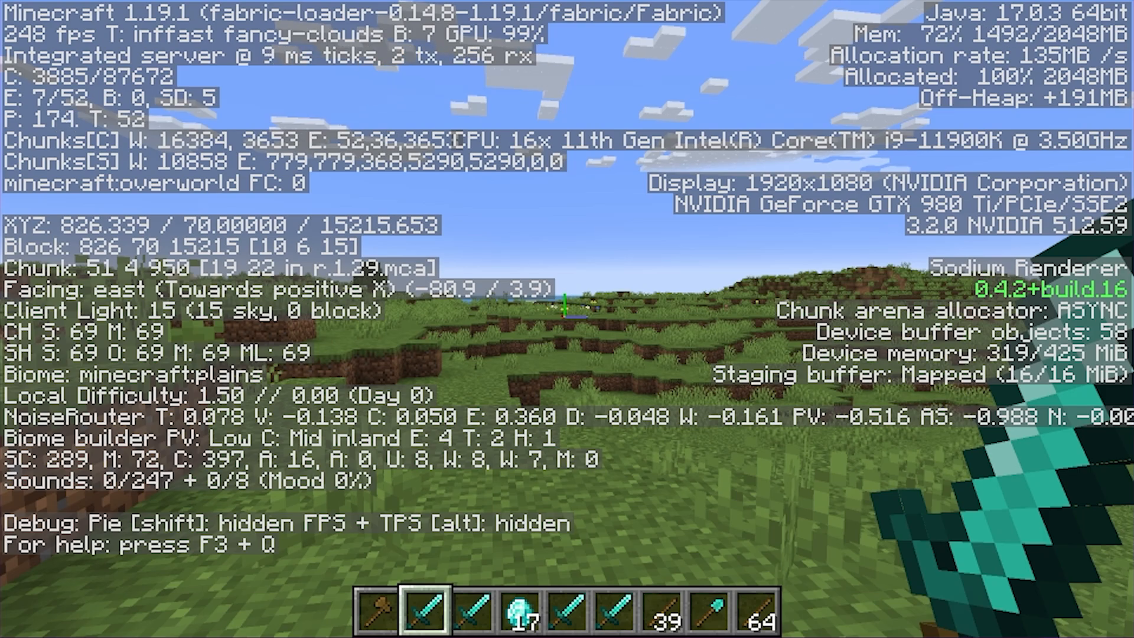
key("F11")
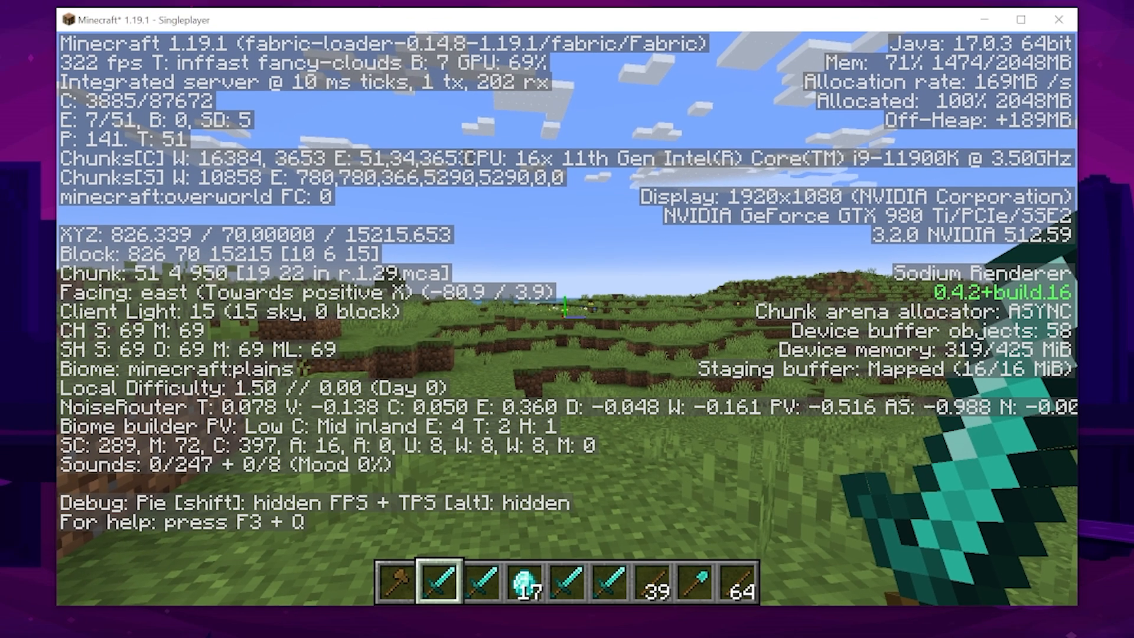